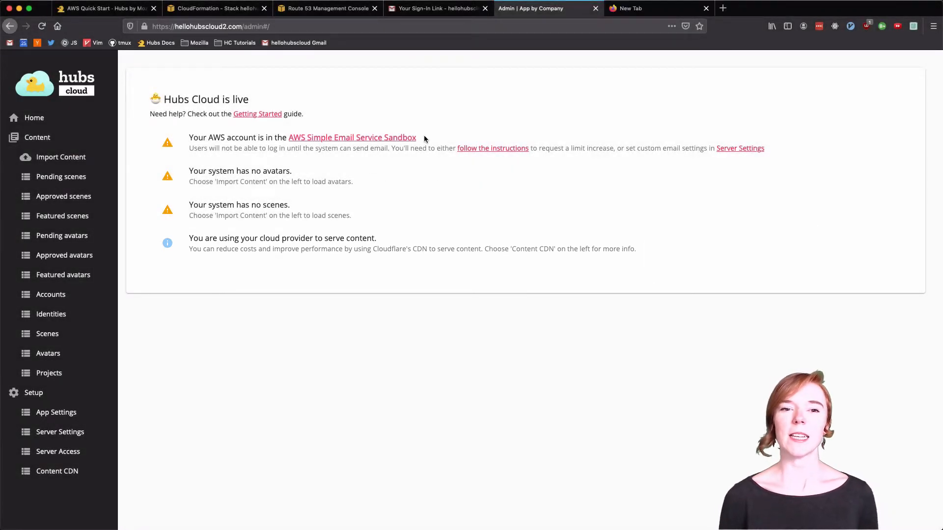
mouse_move(349, 160)
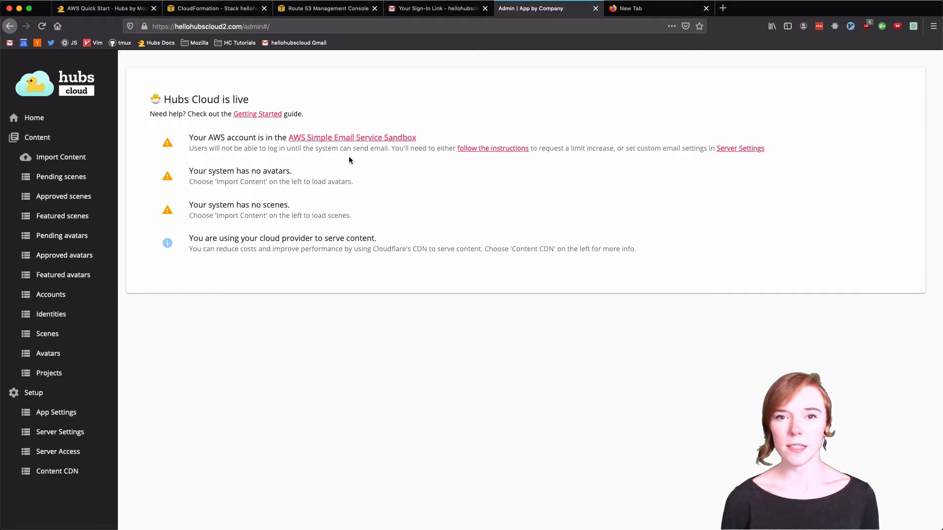
- Open the AWS email sandbox troubleshooting guide from the admin home warning
left_click(102, 7)
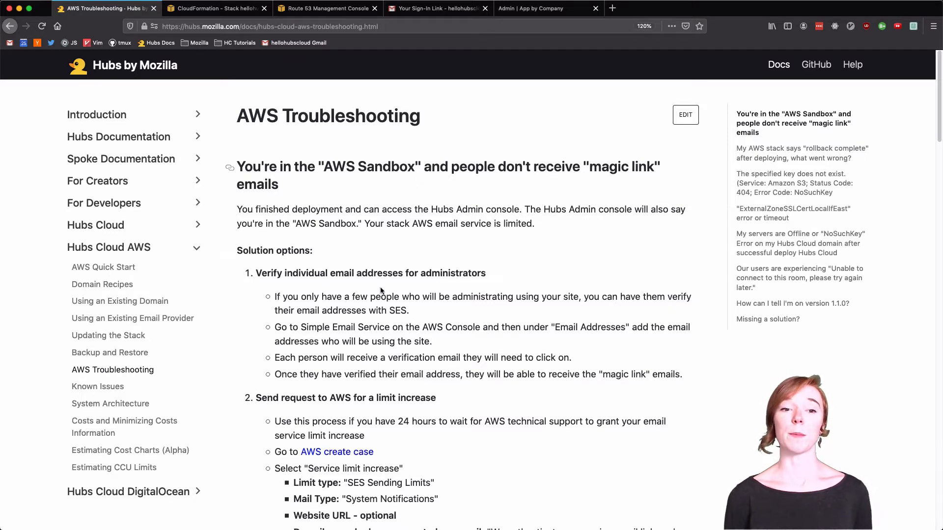
- Scroll the guide to section 2, 'Send request to AWS for a limit increase'
scroll("down", 3)
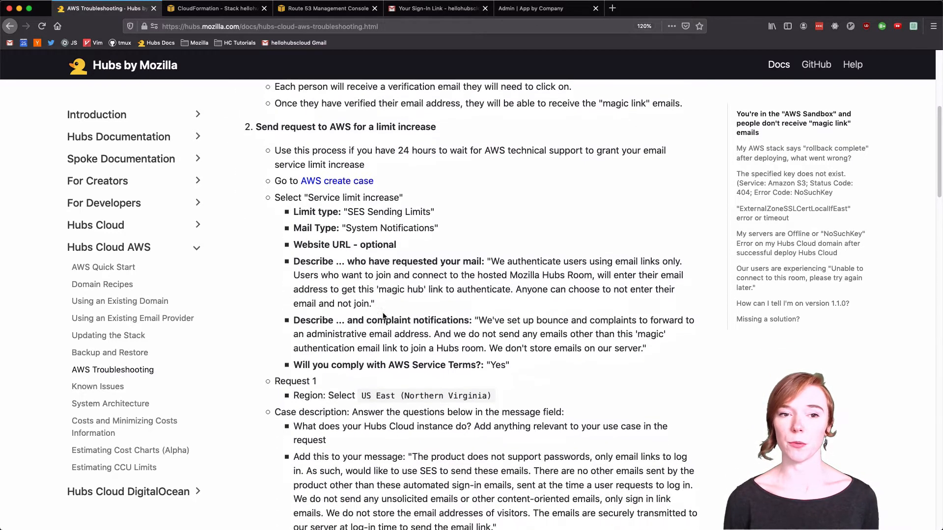
scroll("up", 3)
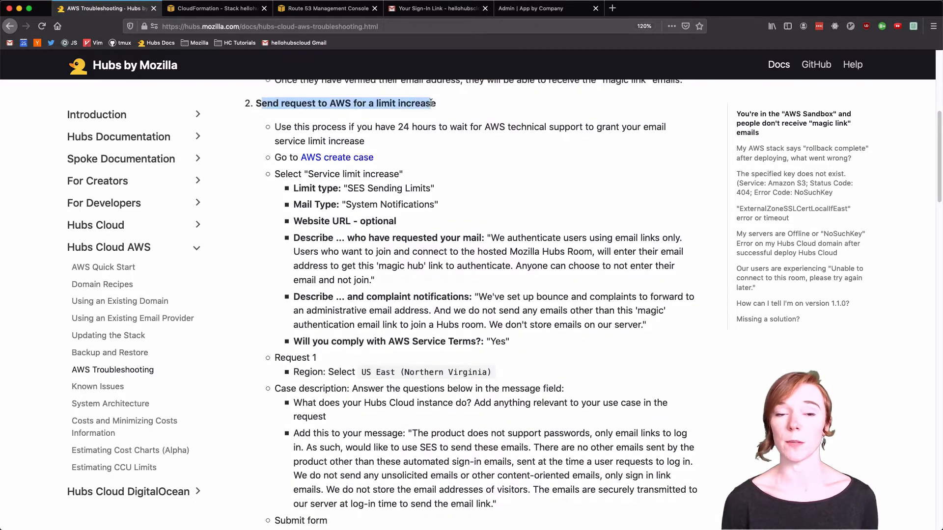
mouse_move(337, 158)
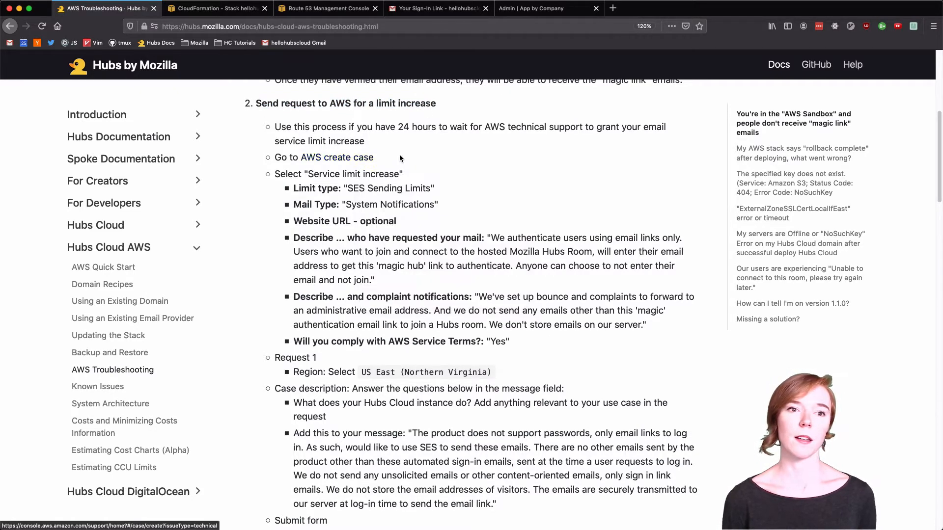
- Start an SES Sending Limits case with System Notifications mail type and the site URL
left_click(324, 157)
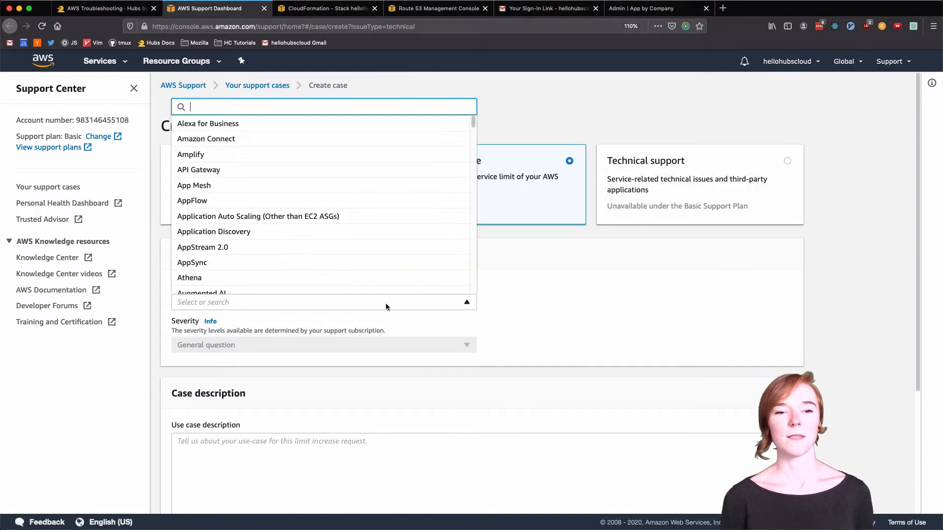
type("ses")
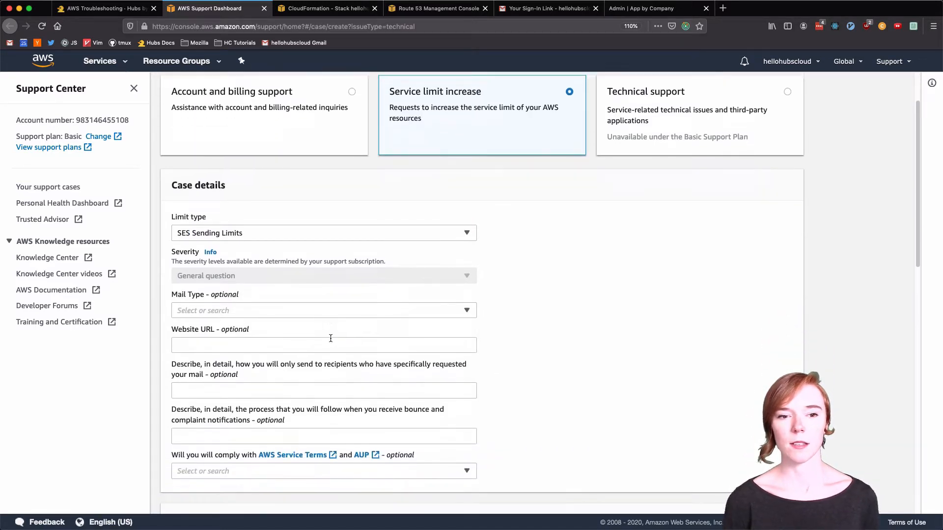
left_click(323, 310)
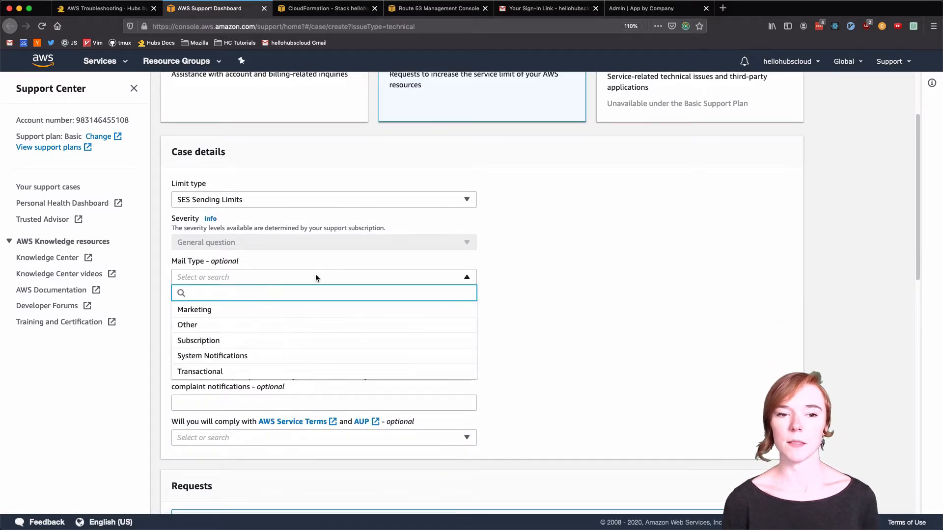
left_click(212, 355)
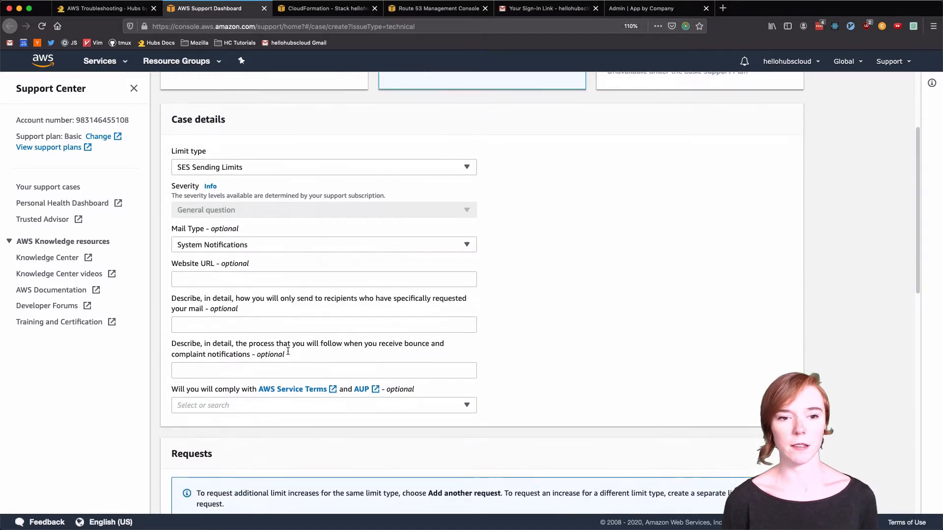
type("hellohubscloud2")
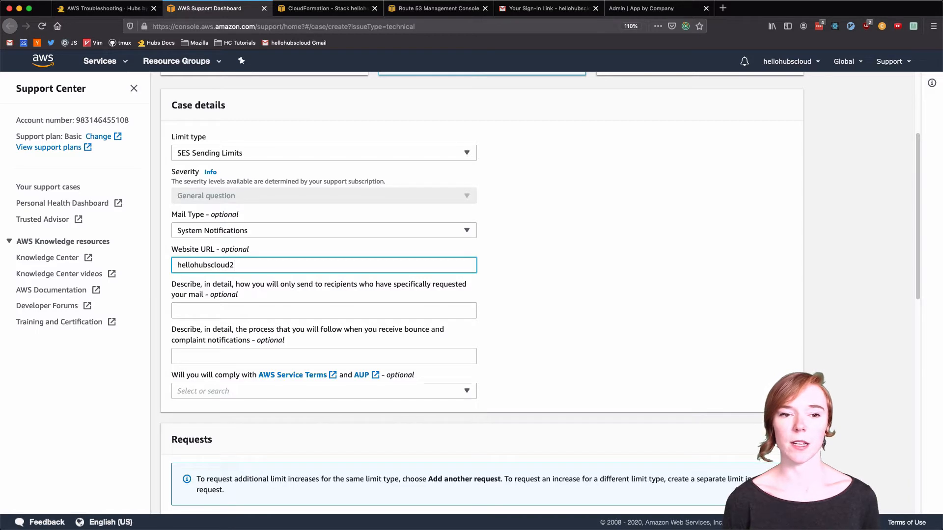
type(".com")
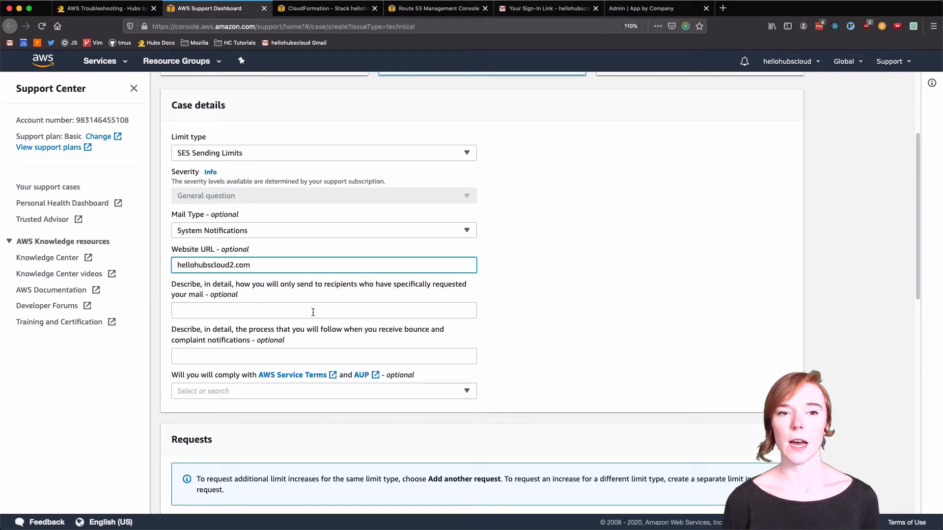
- Paste the recipient-request and bounce-handling descriptions from the docs, and answer Yes to compliance
left_click(312, 310)
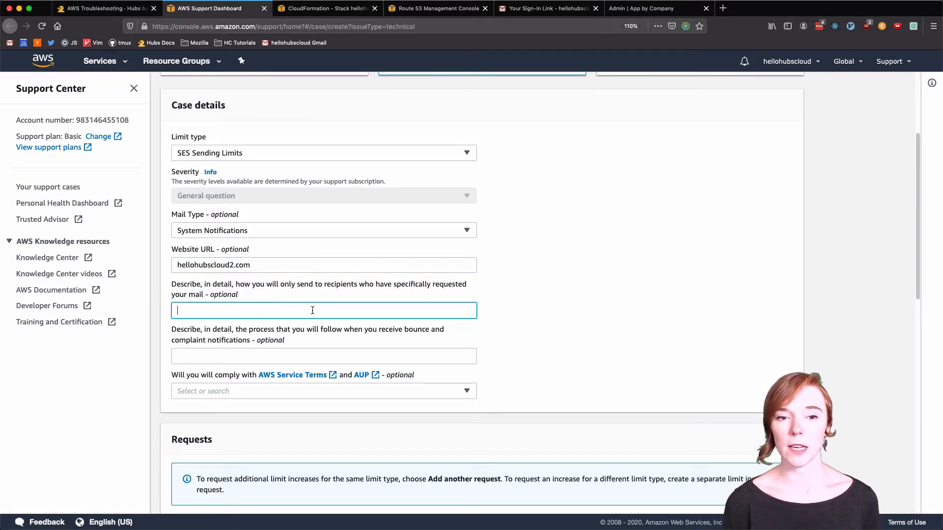
left_click(102, 8)
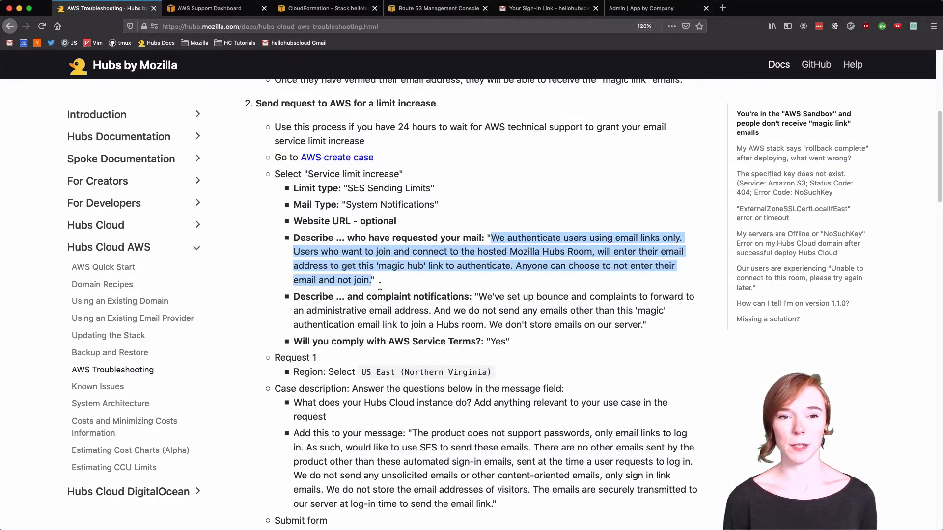
left_click(214, 8)
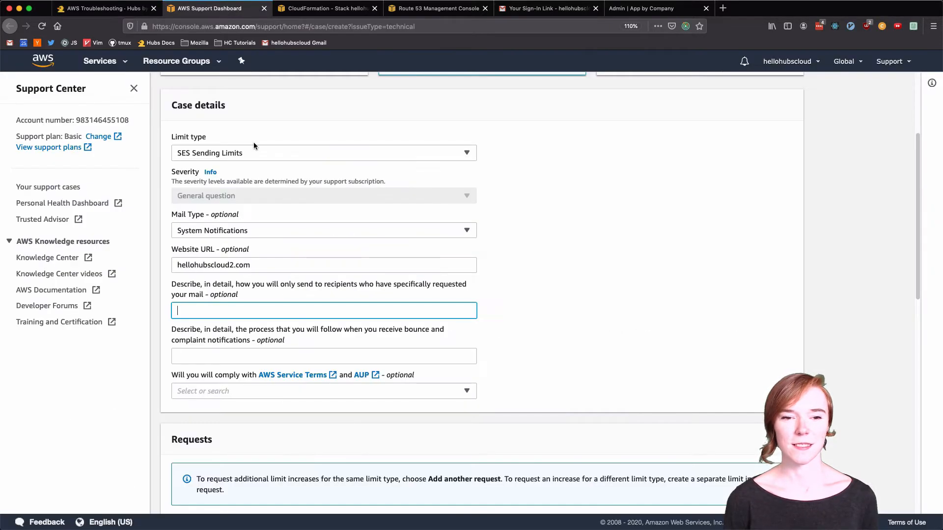
type("agic hub' link to authenticate. Anyone can choose to not enter their email and not join.")
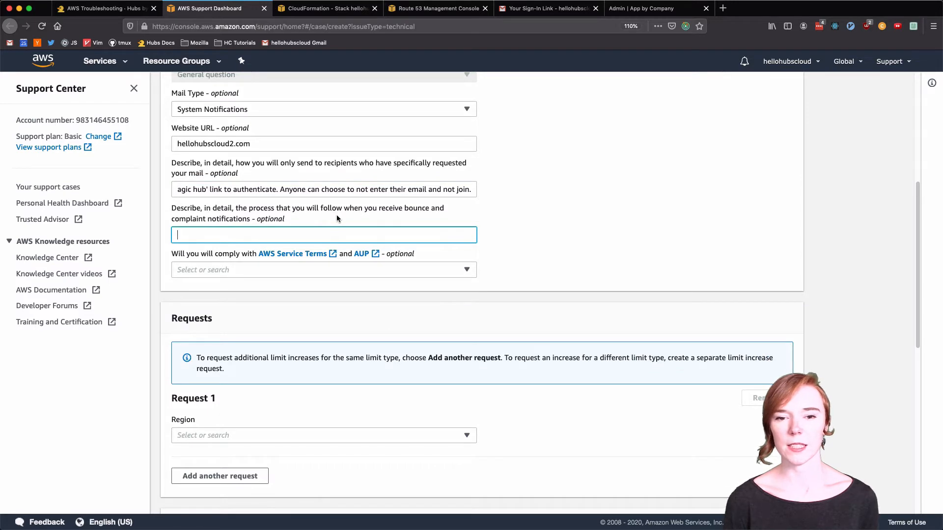
left_click(102, 8)
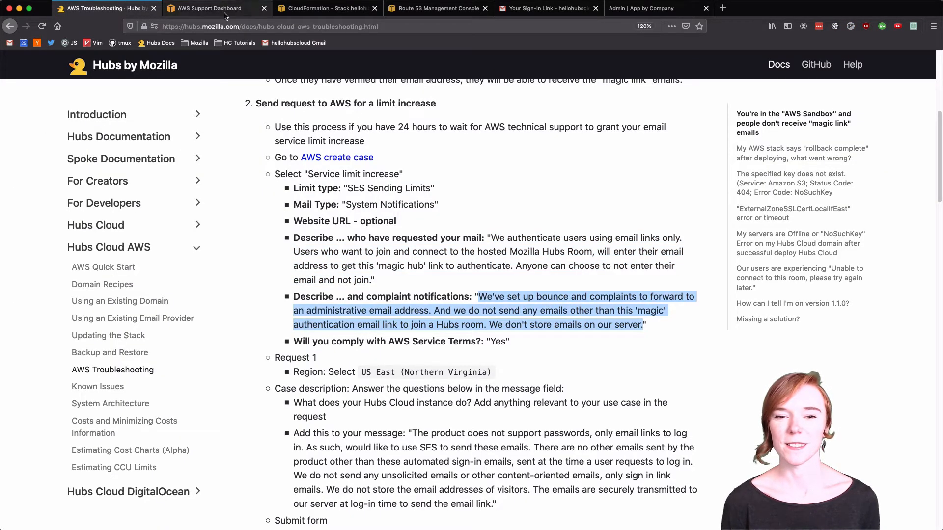
left_click(214, 8)
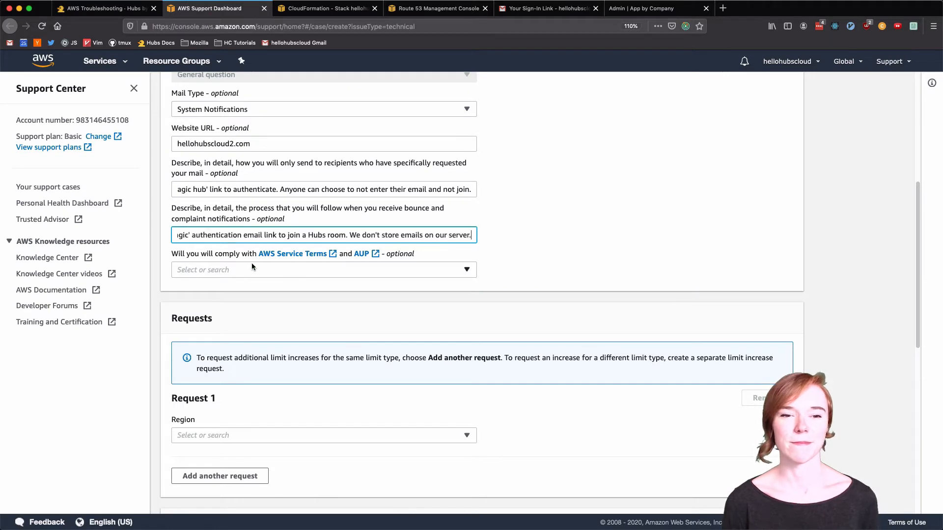
left_click(324, 268)
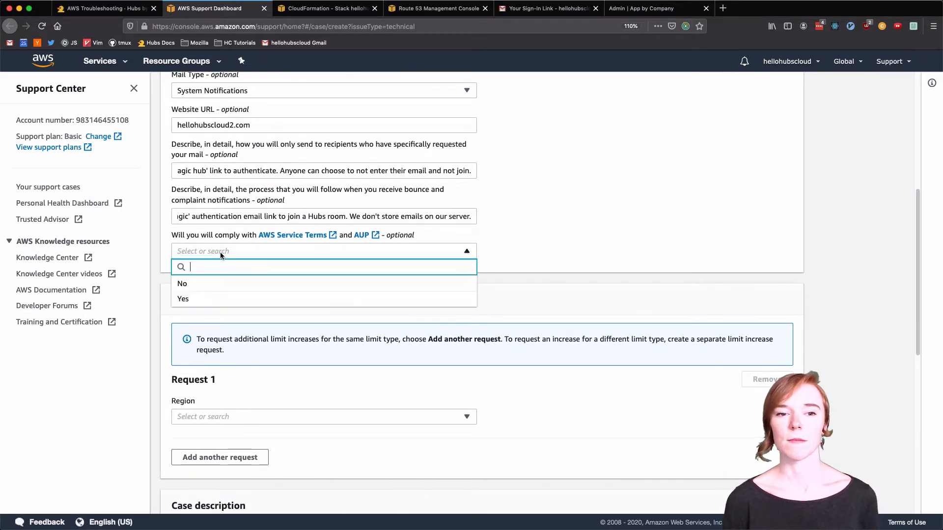
left_click(182, 299)
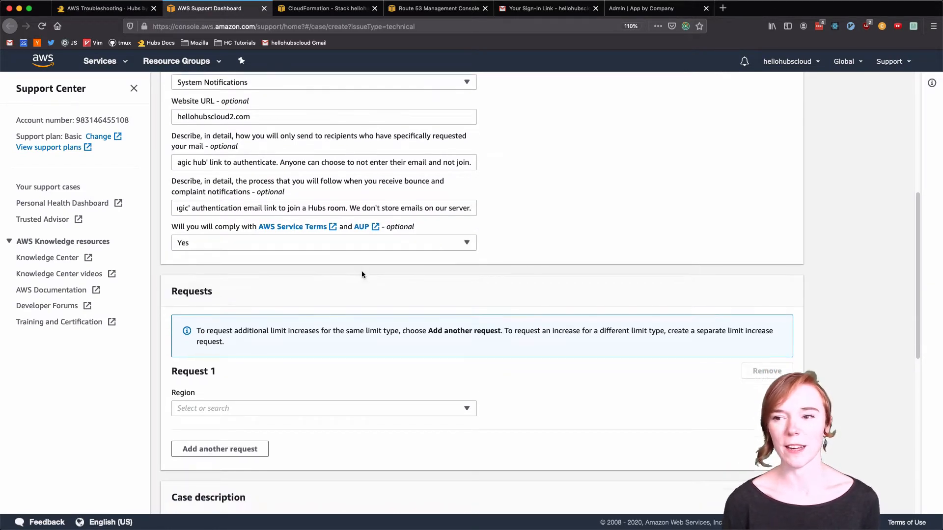
- Request a Desired Maximum Send Rate of 1000 for US East (Northern Virginia)
left_click(323, 408)
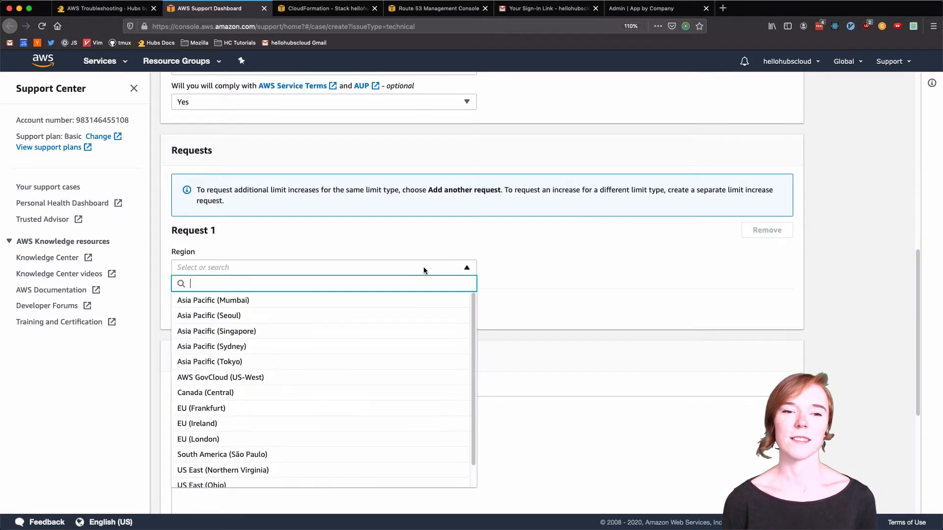
type("vir")
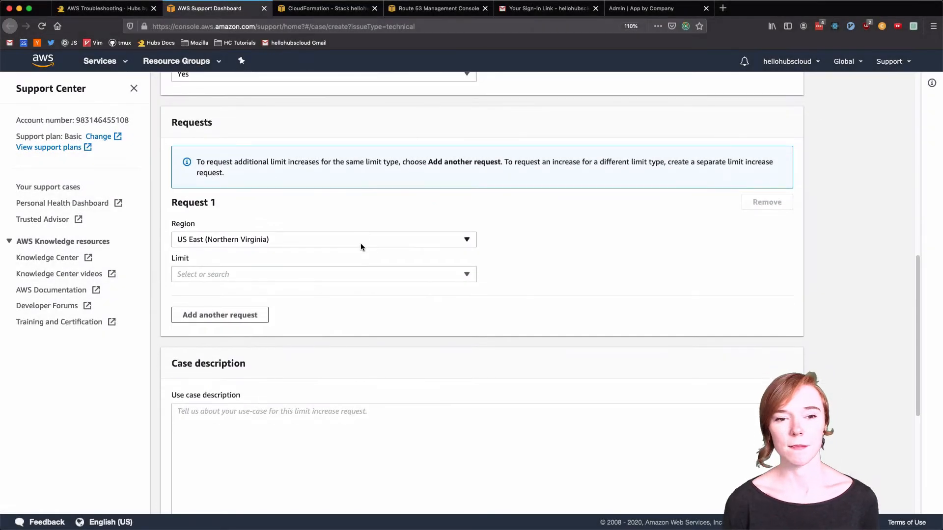
left_click(324, 273)
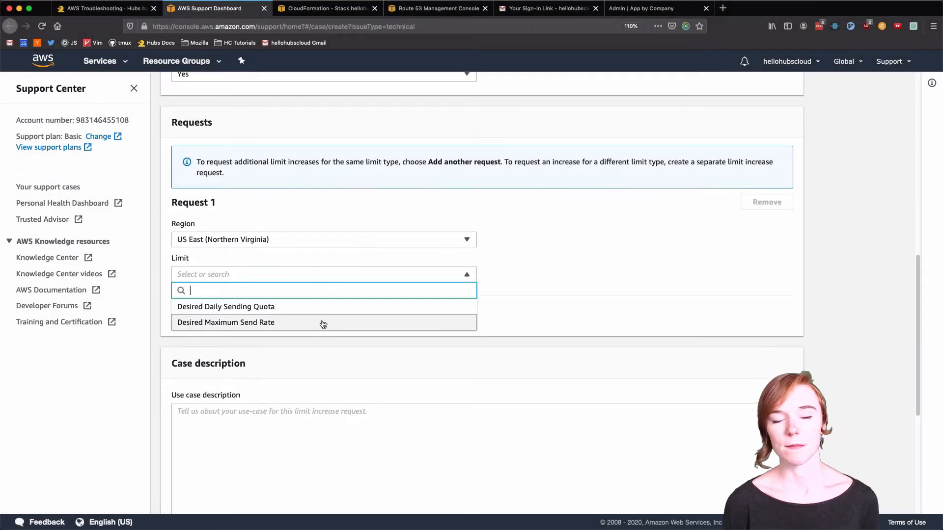
left_click(225, 322)
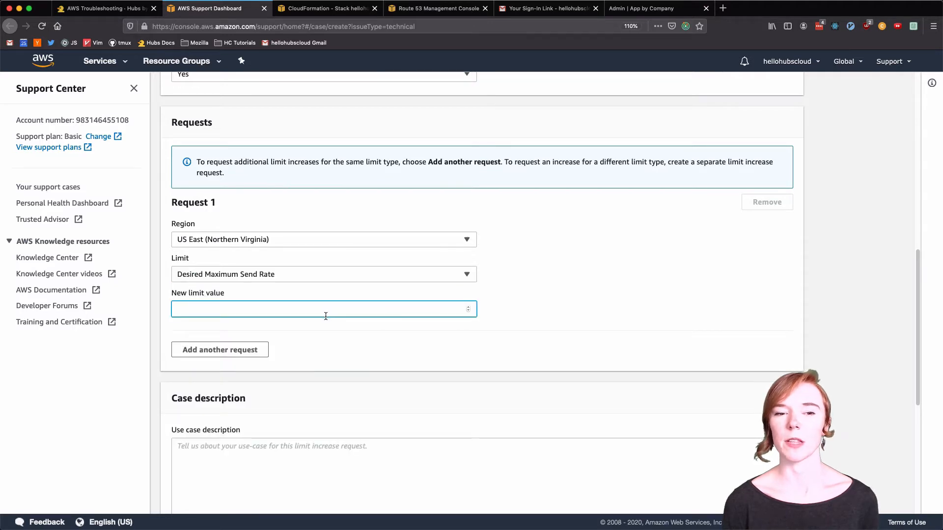
type("1000")
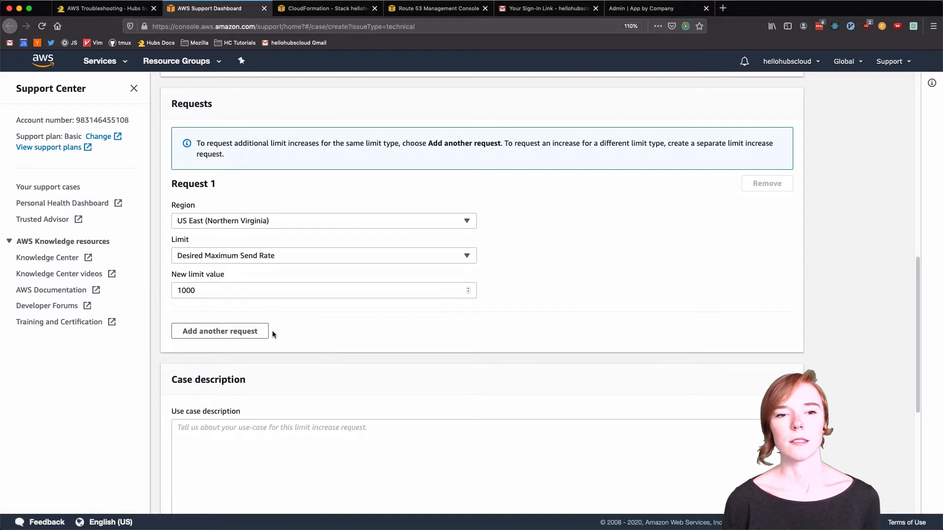
scroll("down", 3)
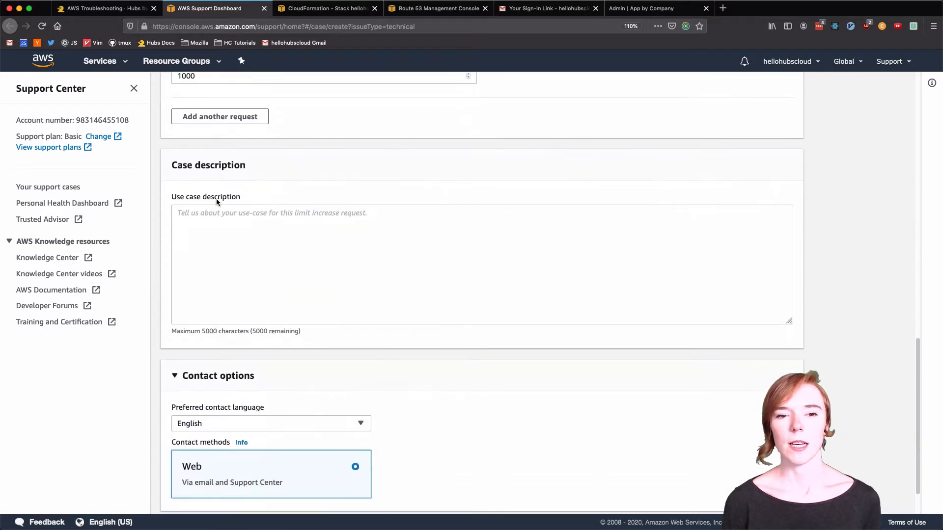
- Copy the suggested case description message from the docs into the support form
left_click(102, 8)
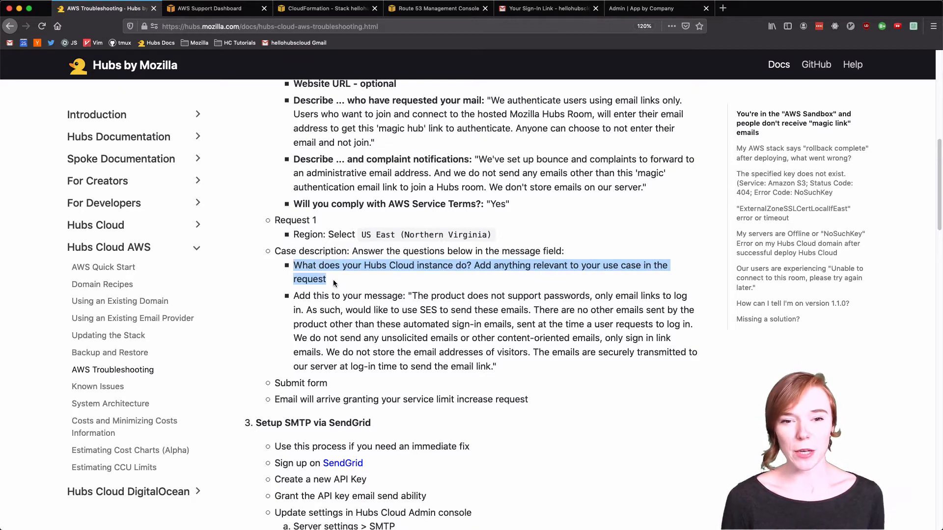
left_click(409, 300)
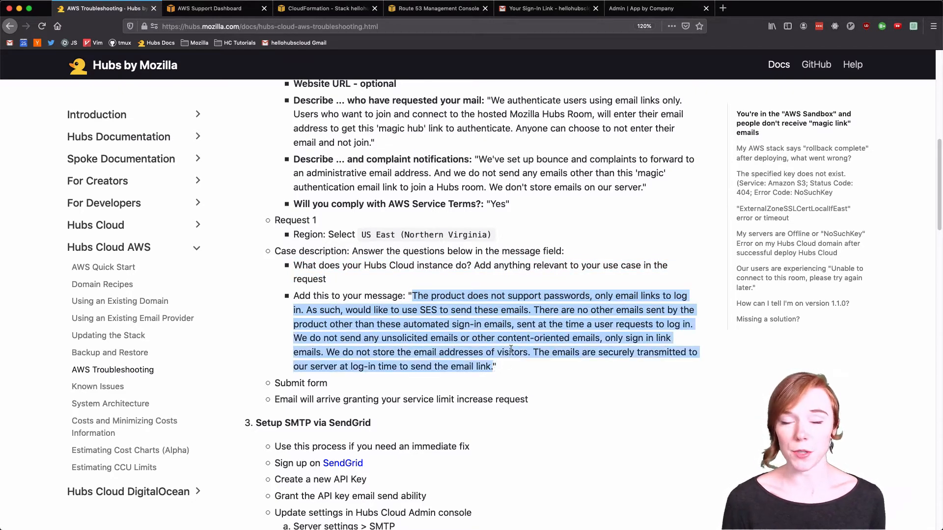
left_click(214, 8)
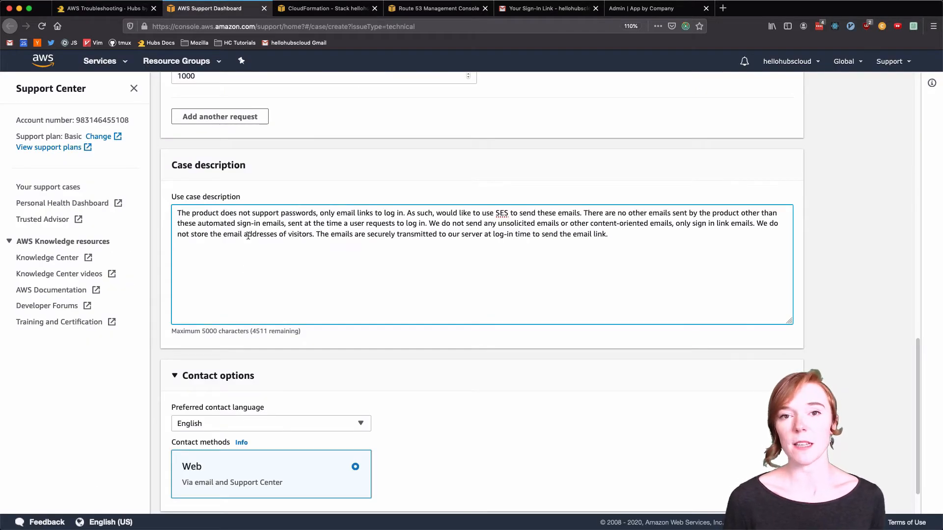
- Add an intro about the Hubs Cloud instance, the sandbox-exit approval request, and 'Thank you!'
type("Hello! My h")
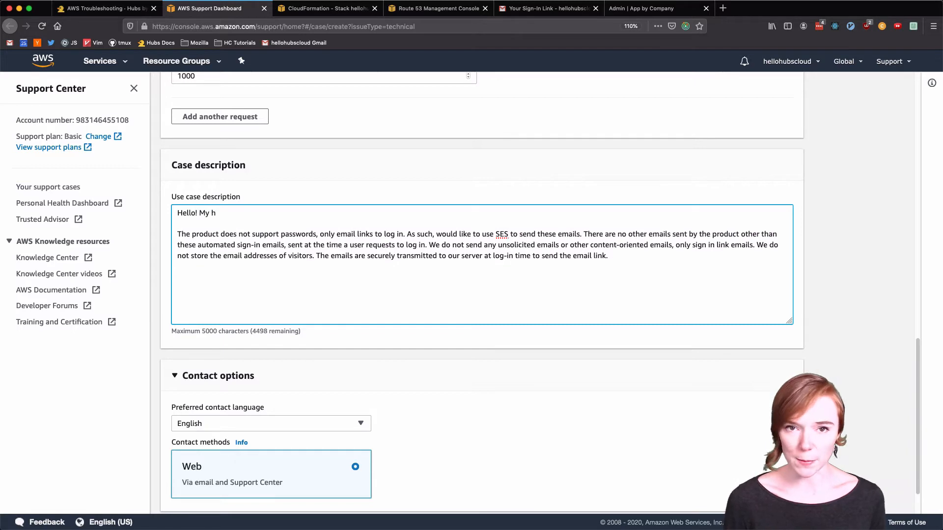
type("ubs cloud instance is built to showcase how to setup Hubs Cloud via Cloud")
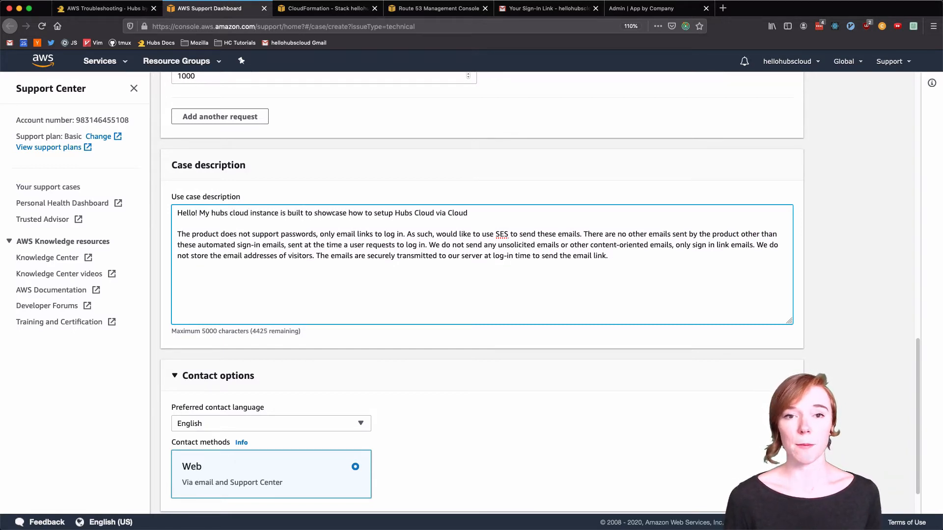
type("formation! I'm now on the step to get ou")
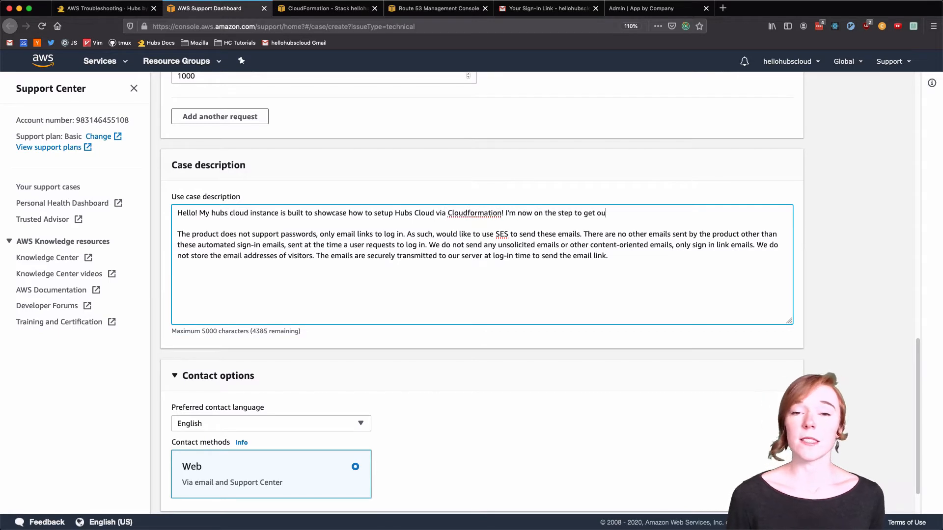
type("t of the email sandbox. This hub is used as an example for other user")
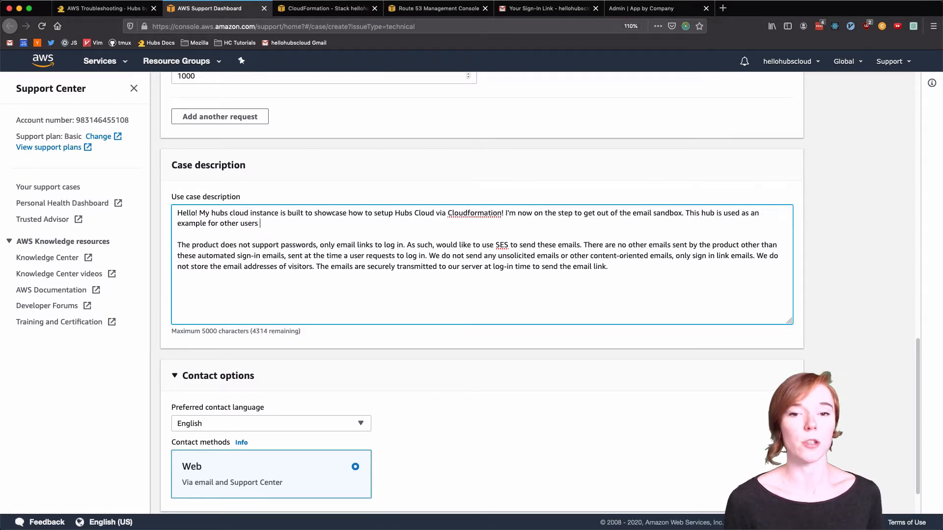
type("setting up their instance. I'd appreciate")
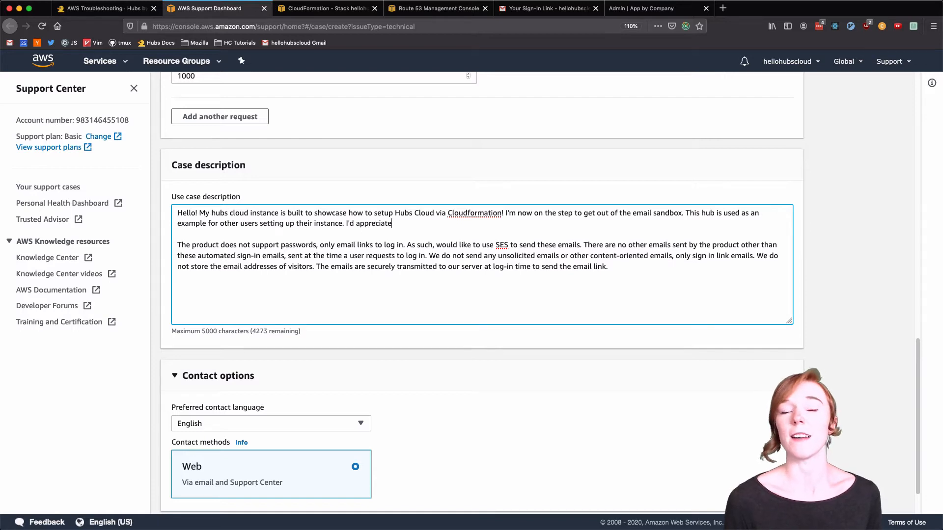
type("an approval!")
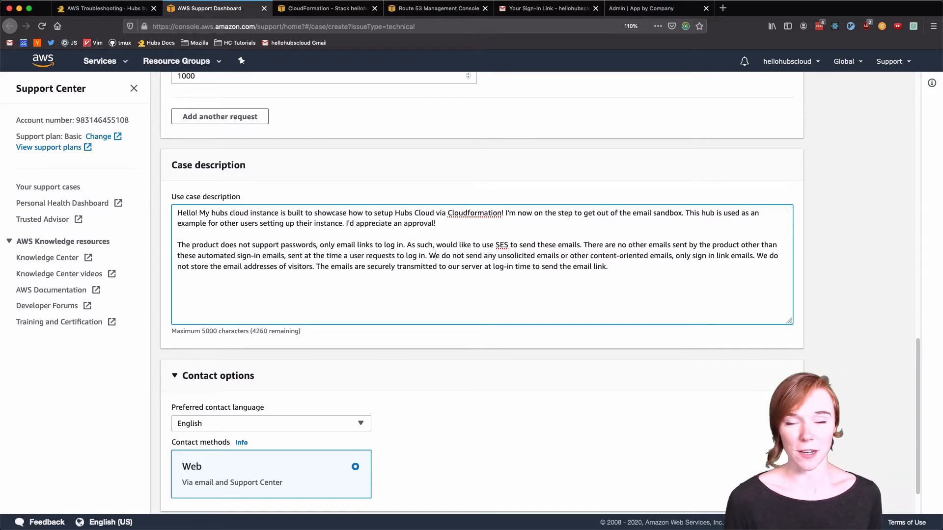
type("Thank you!")
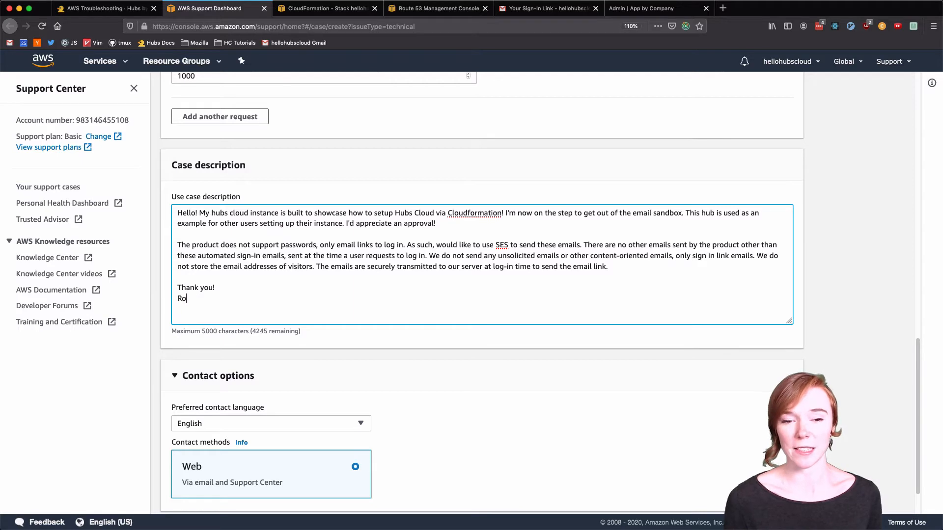
type("bin")
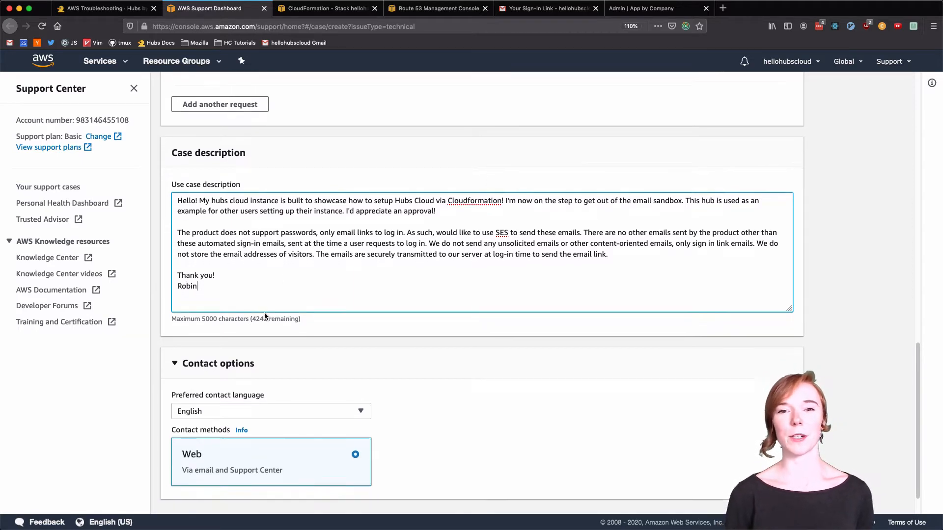
scroll("down", 3)
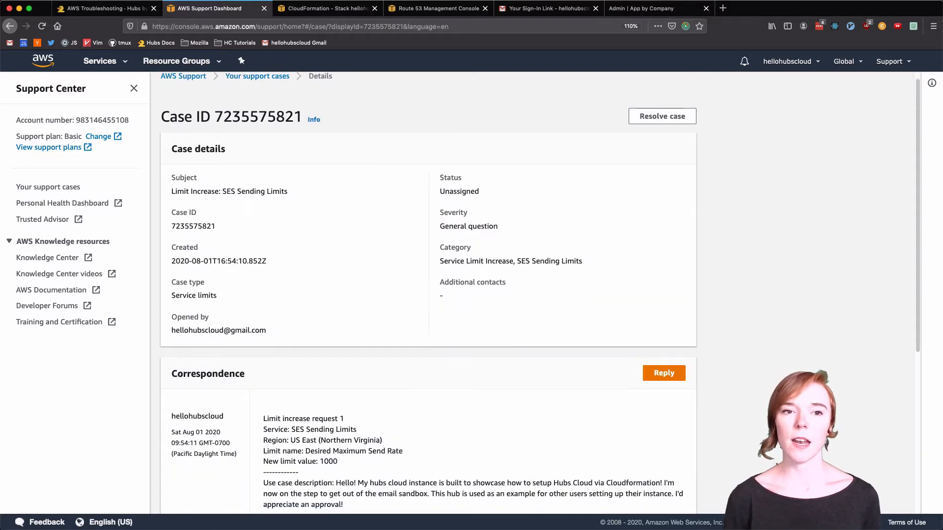
- Review the submitted case details and correspondence, then return to the Hubs Cloud admin tab
scroll("down", 3)
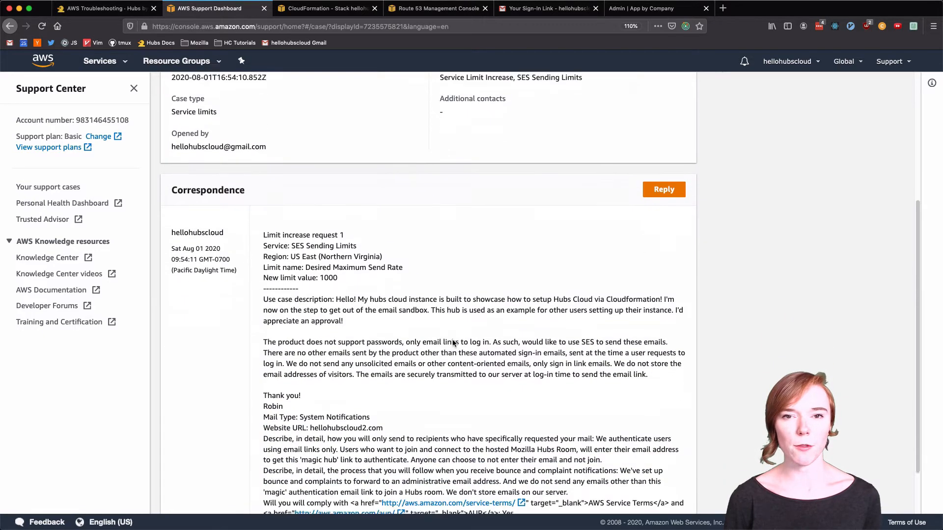
scroll("up", 3)
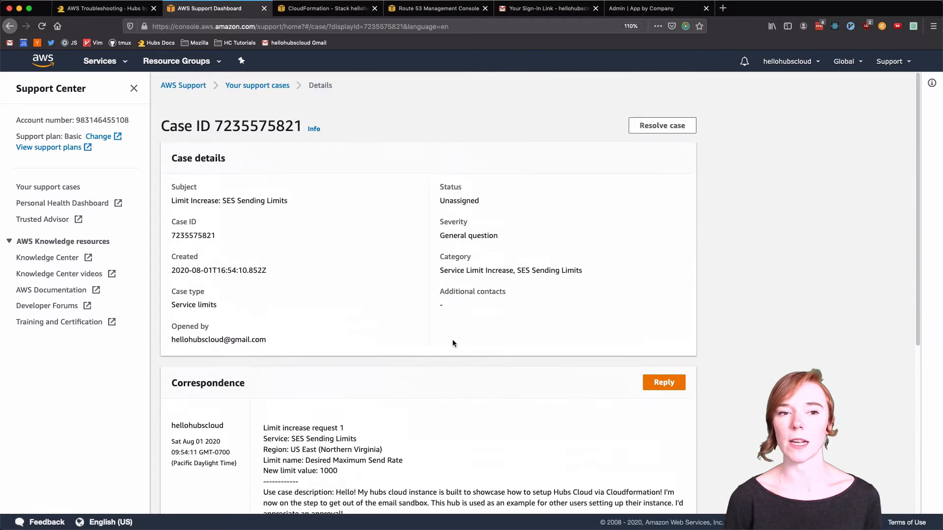
mouse_move(388, 332)
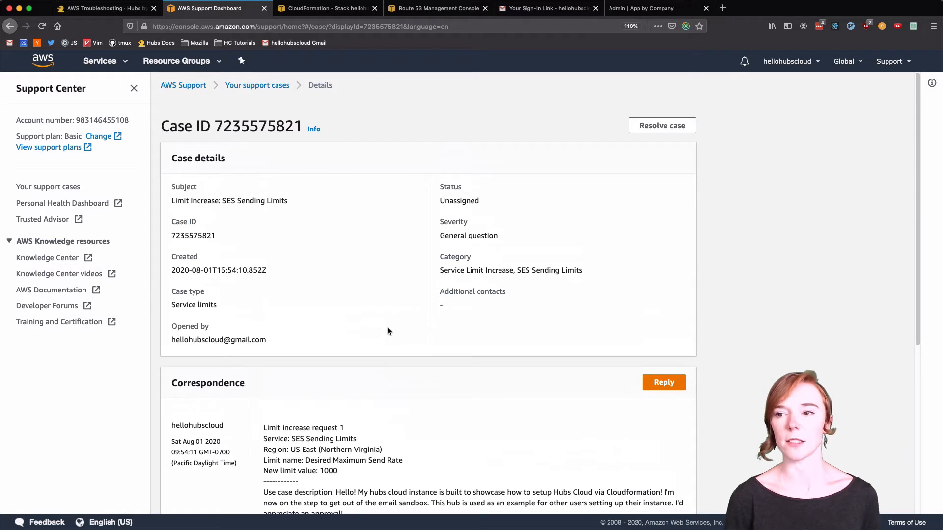
left_click(640, 8)
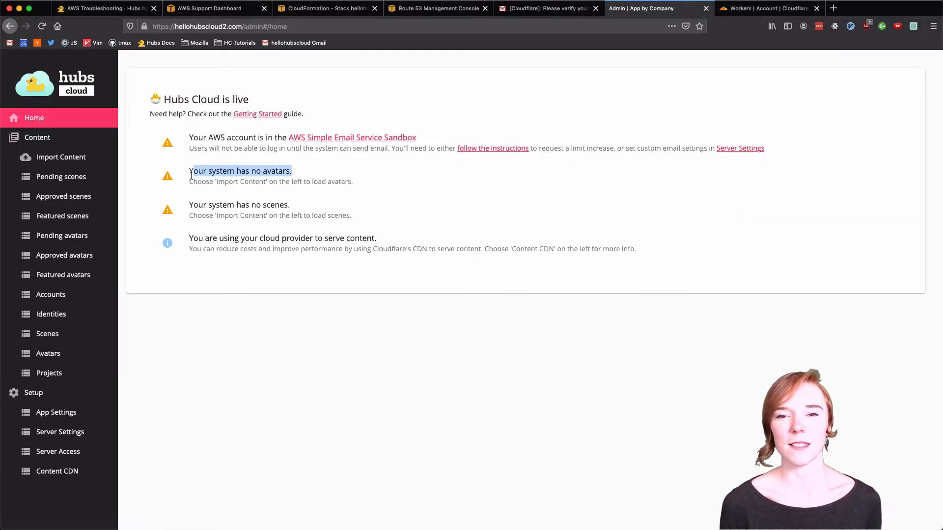
- Import the Color Robots avatar pack from the asset-pack docs, reviewing the robot and panda avatars
left_click(62, 157)
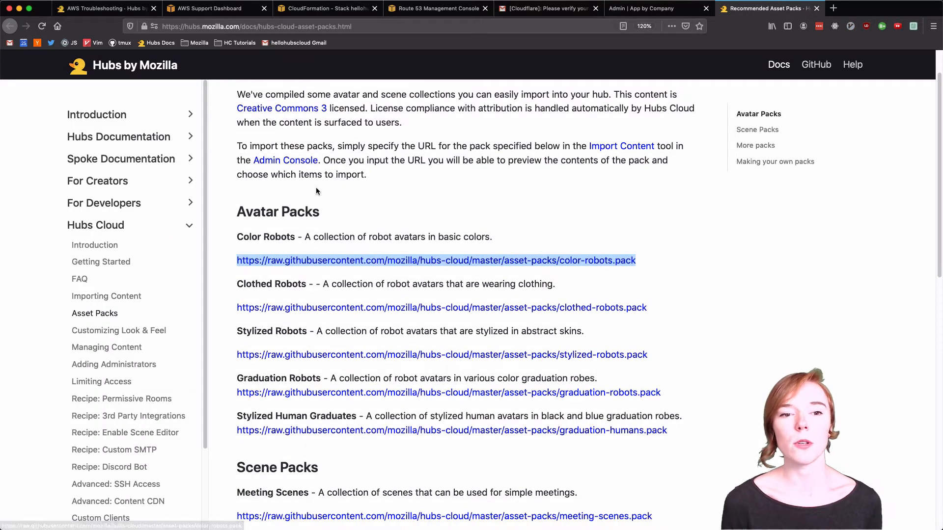
left_click(640, 8)
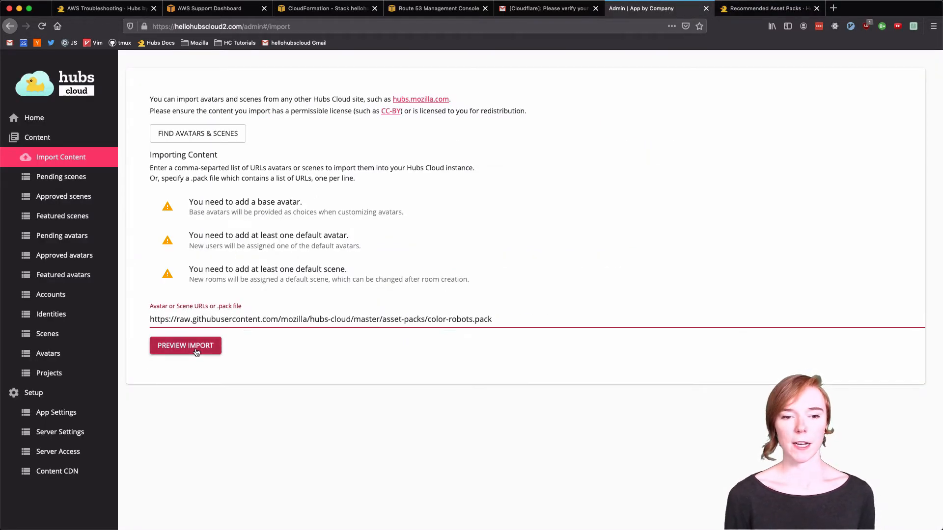
left_click(186, 345)
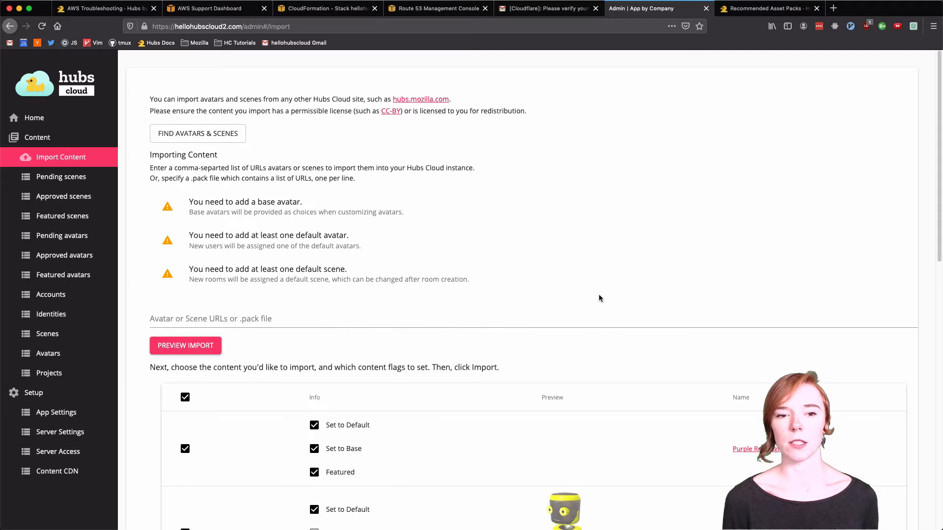
scroll("down", 3)
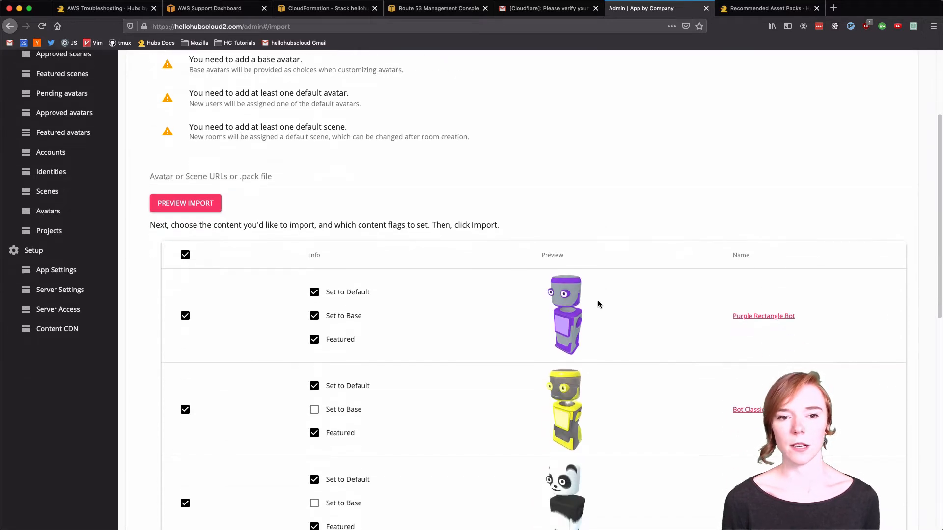
scroll("down", 3)
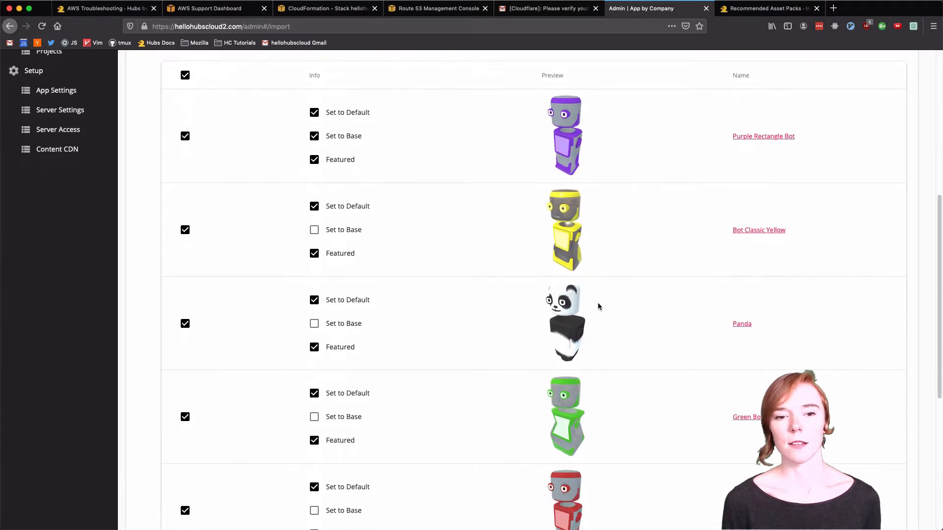
scroll("down", 3)
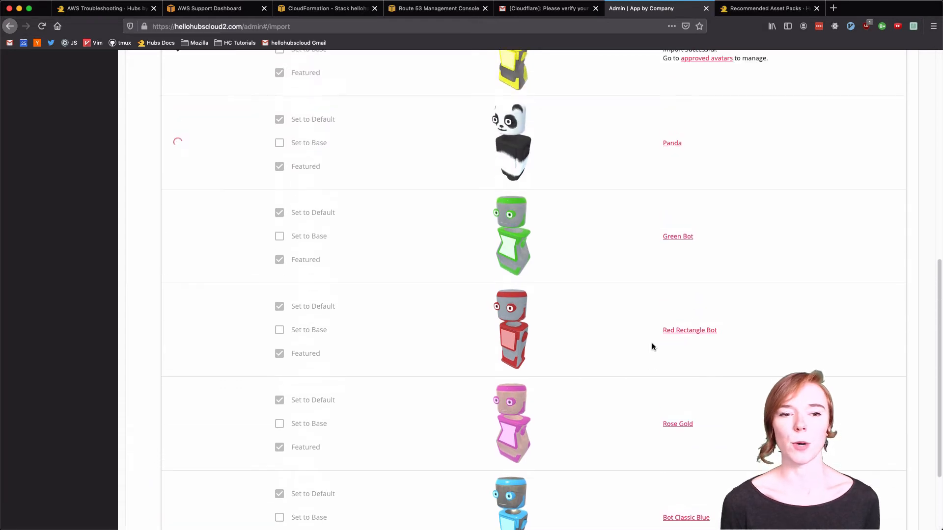
scroll("up", 3)
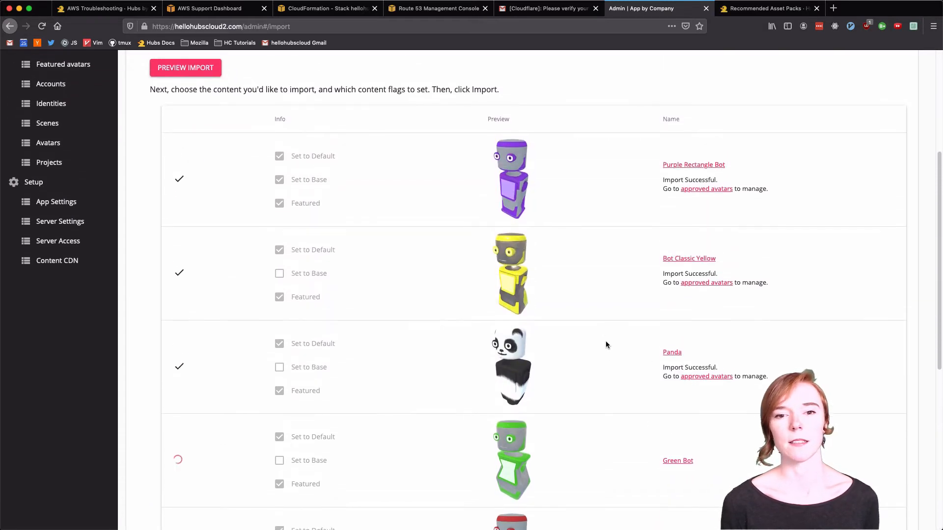
scroll("down", 3)
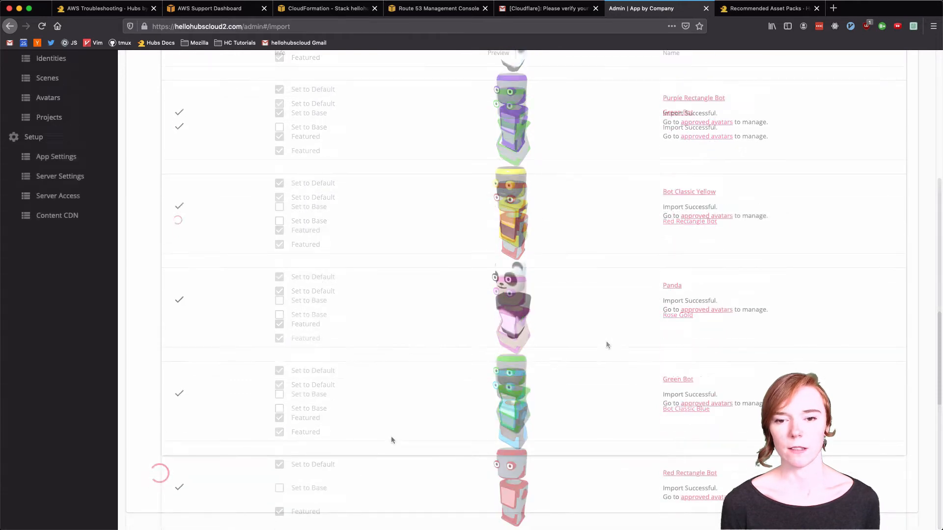
scroll("up", 3)
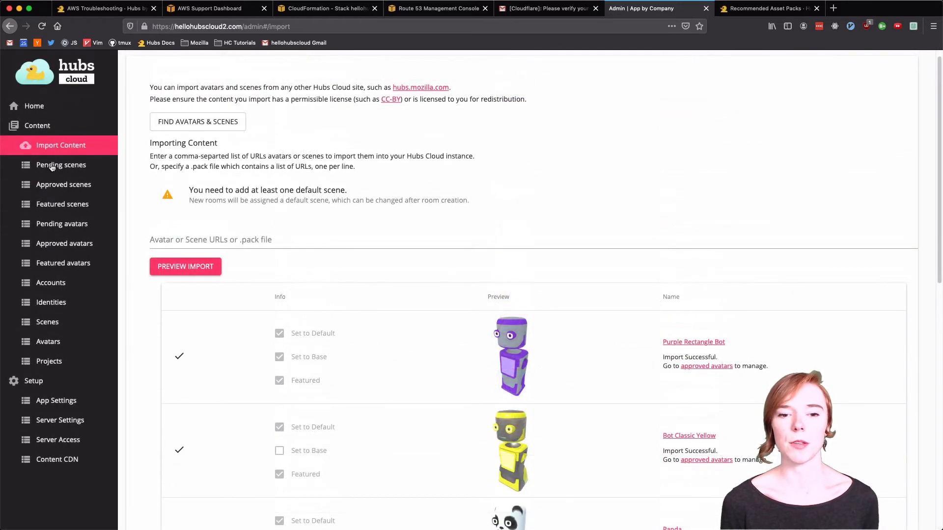
left_click(61, 224)
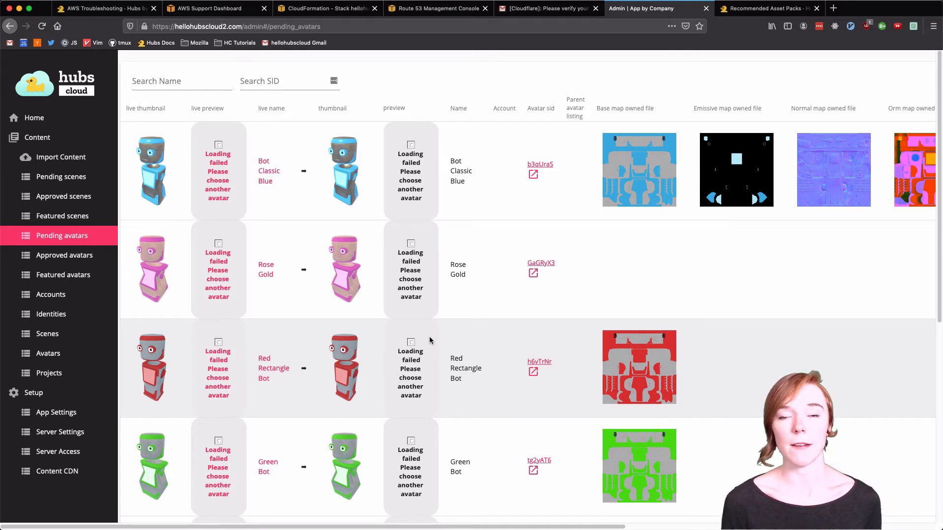
left_click(62, 275)
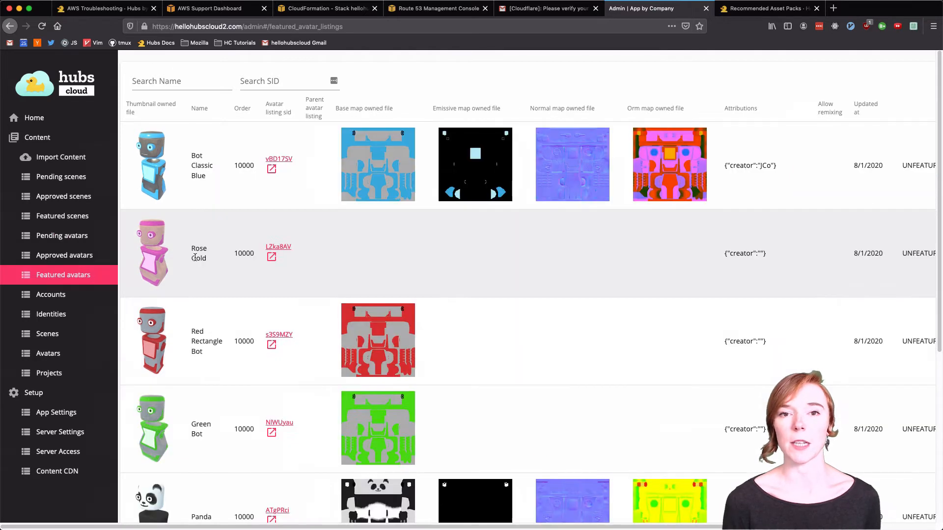
left_click(60, 157)
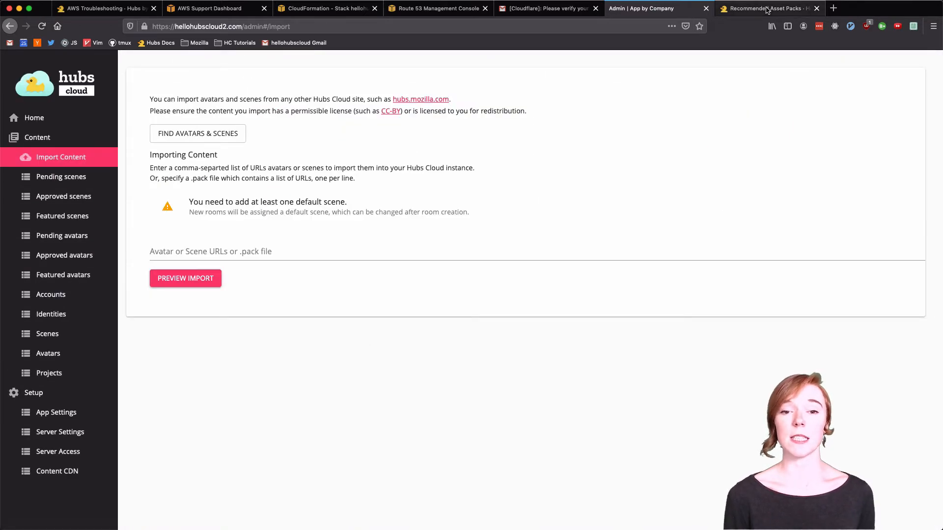
- Find the scenic-scenes.pack URL under Scene Packs in the asset packs docs
left_click(770, 9)
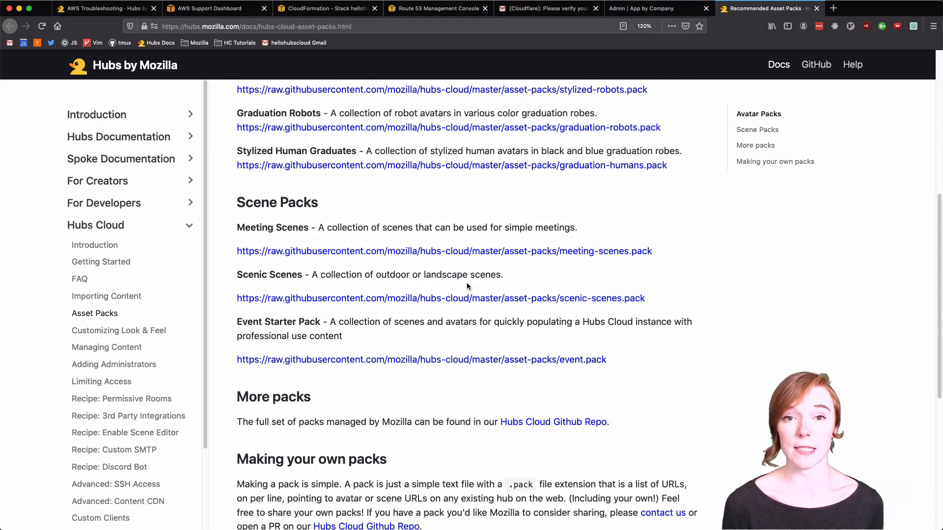
scroll("down", 3)
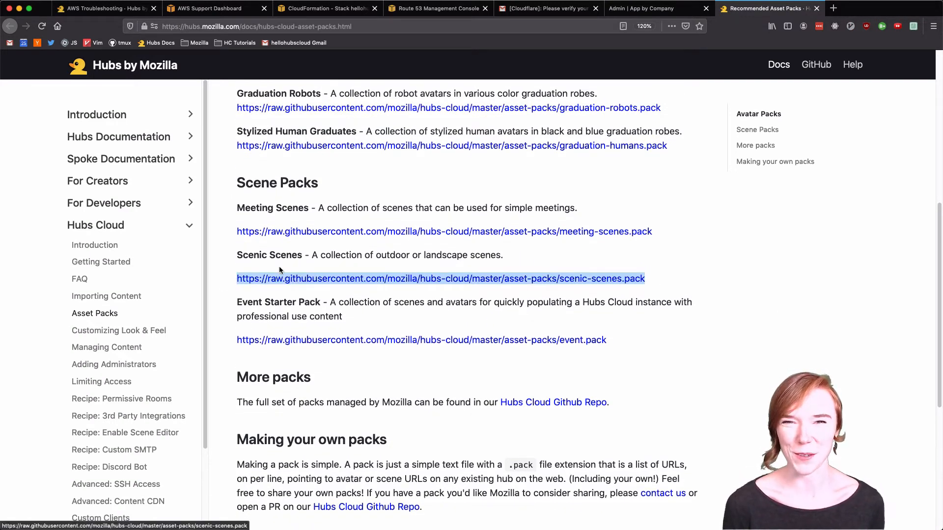
left_click(640, 8)
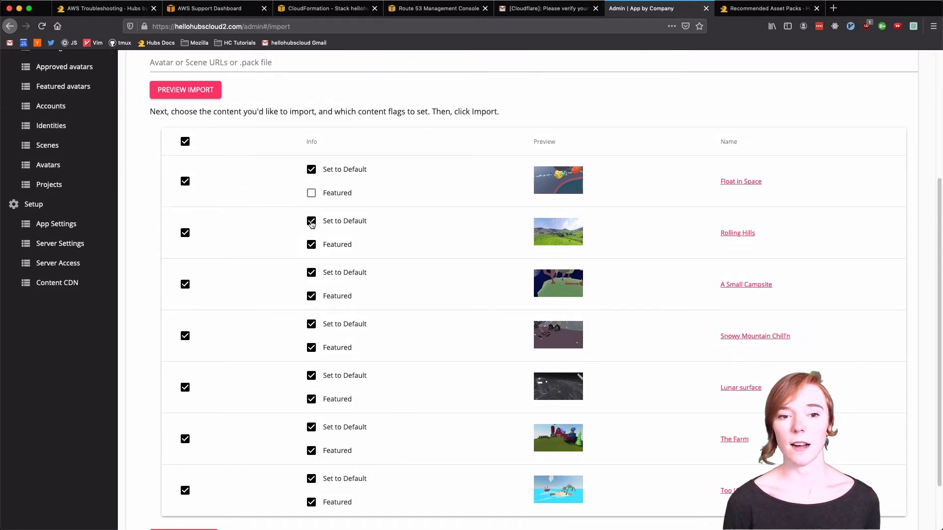
- Uncheck Set to Default on the last five scenes, starting with Lunar surface, and import all seven
scroll("down", 3)
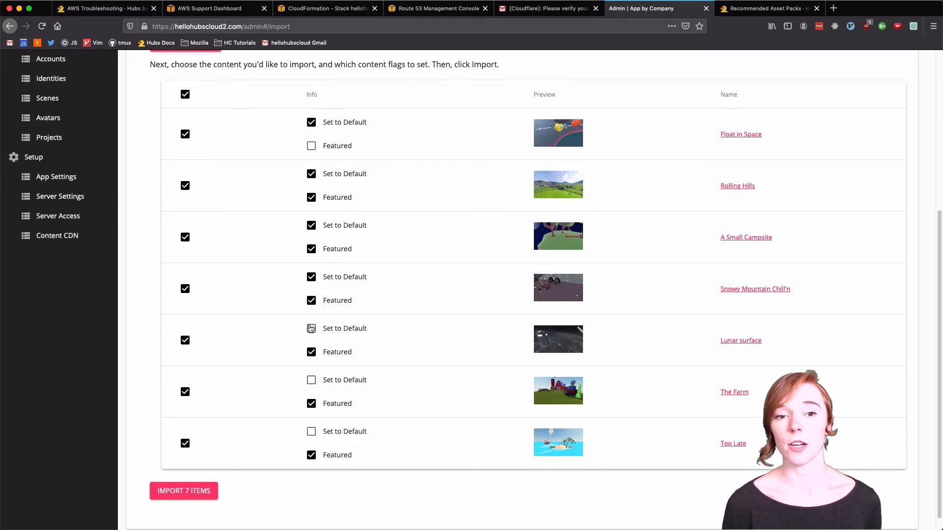
left_click(310, 276)
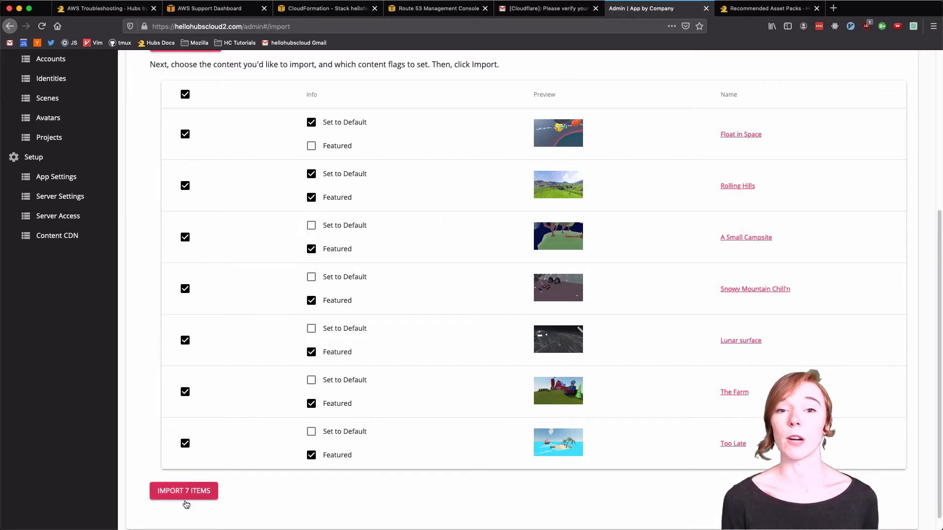
left_click(183, 491)
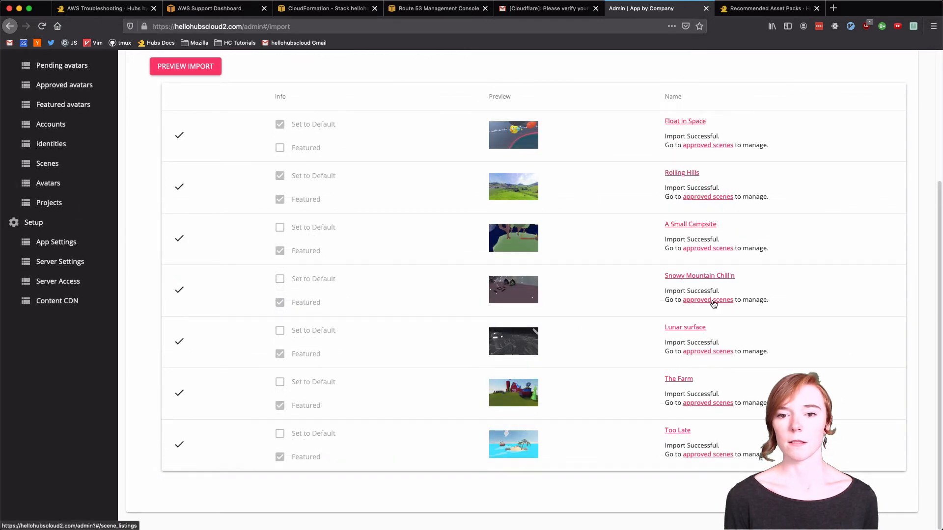
- Edit Too Late in Approved scenes: remove its featured tag, set status to delisted, save
left_click(708, 299)
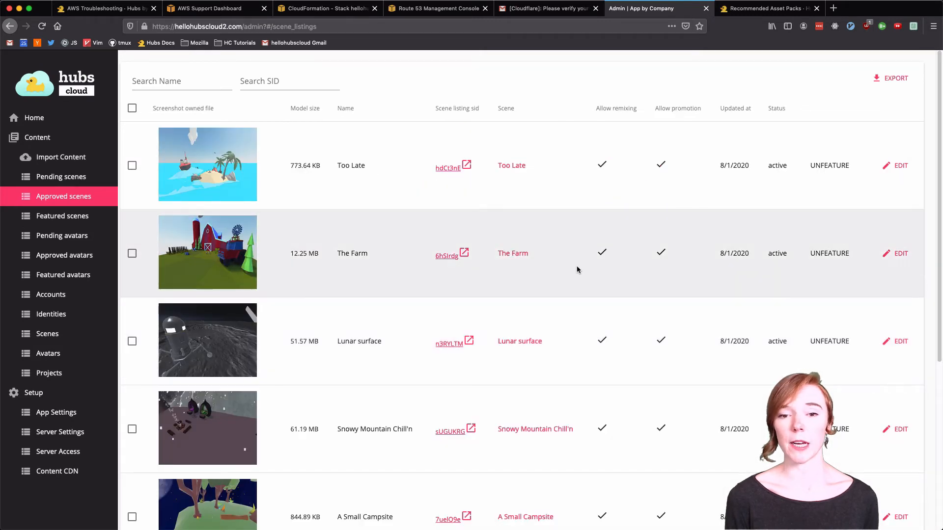
scroll("down", 3)
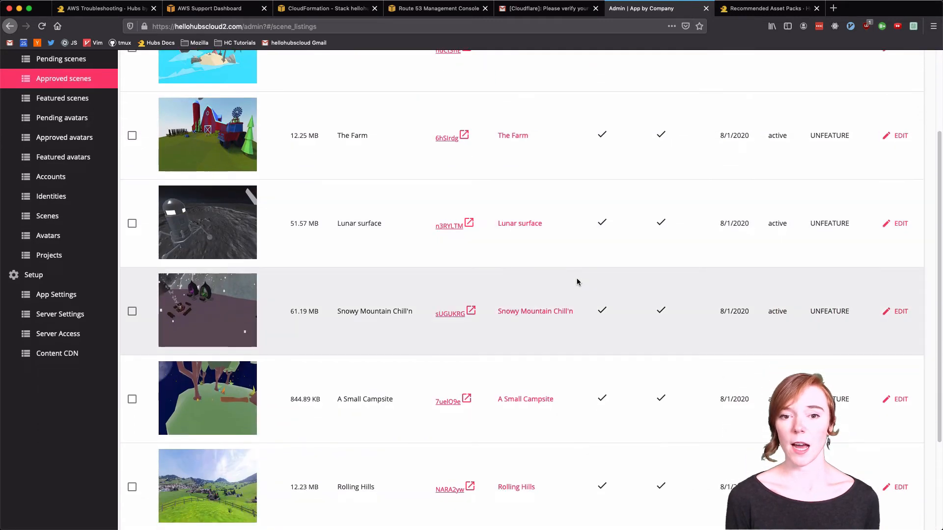
scroll("up", 3)
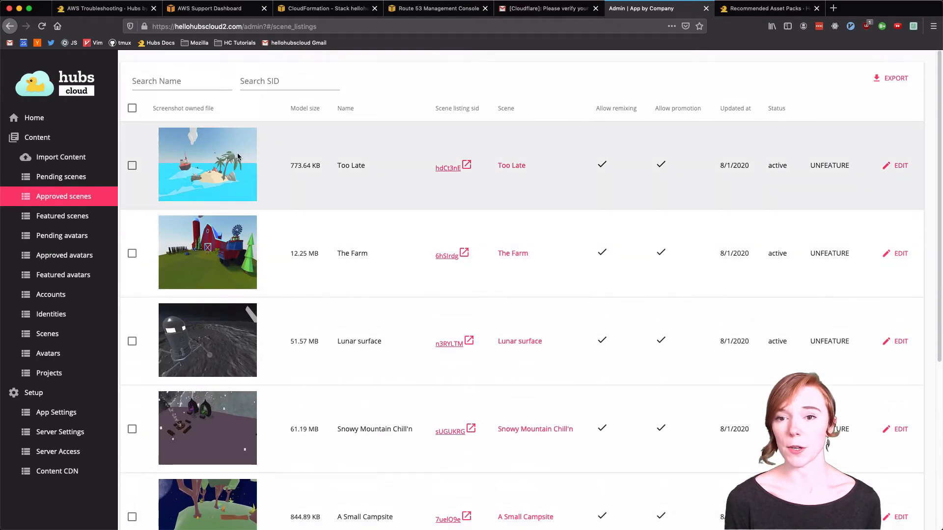
mouse_move(900, 166)
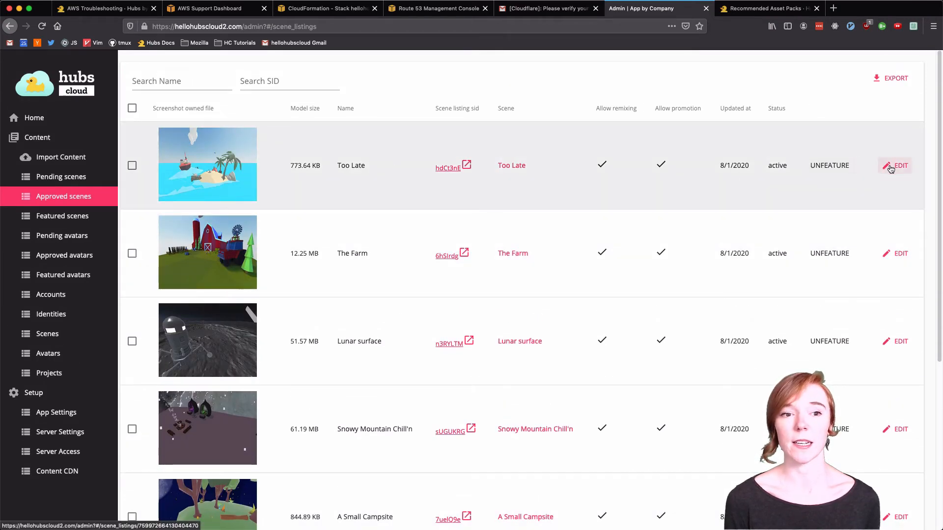
left_click(896, 166)
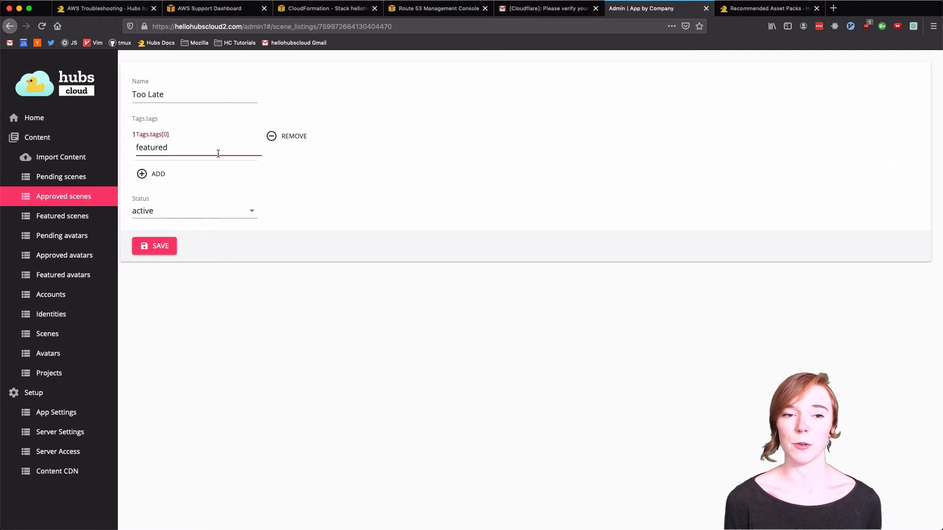
left_click(294, 136)
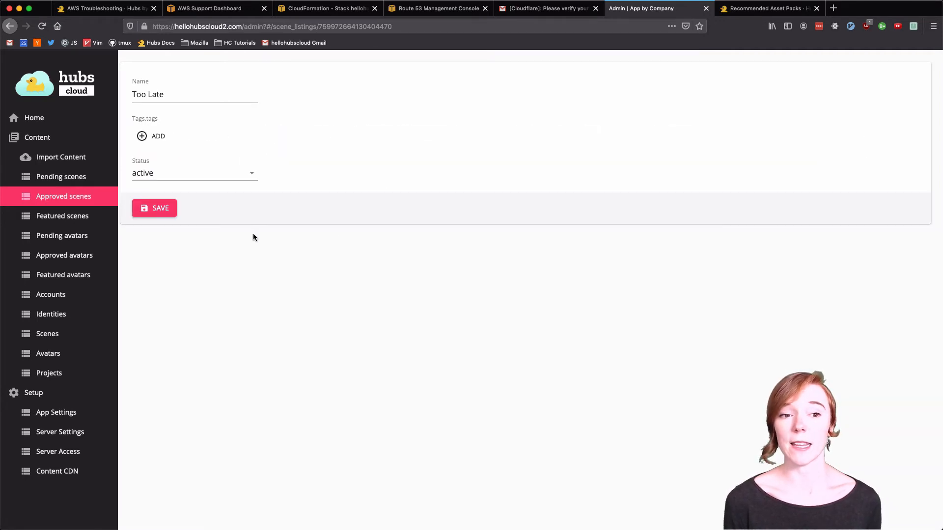
left_click(194, 173)
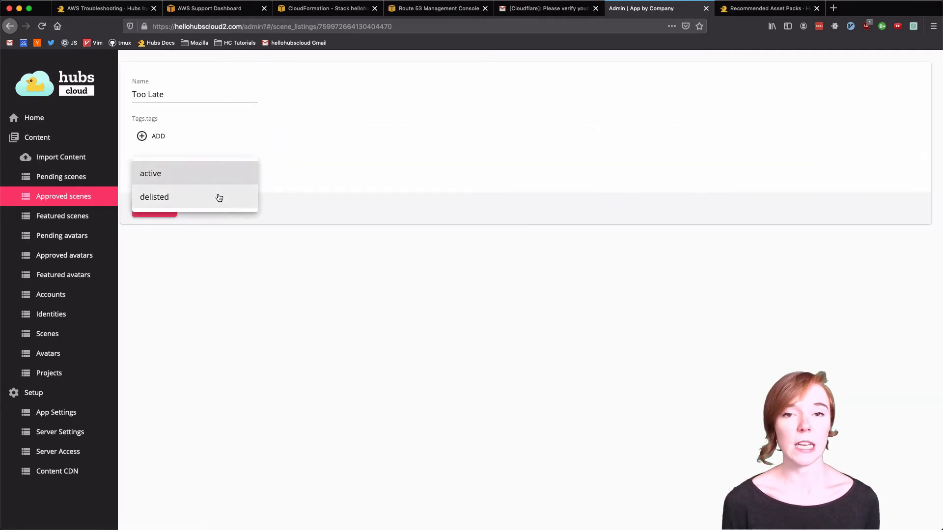
left_click(155, 196)
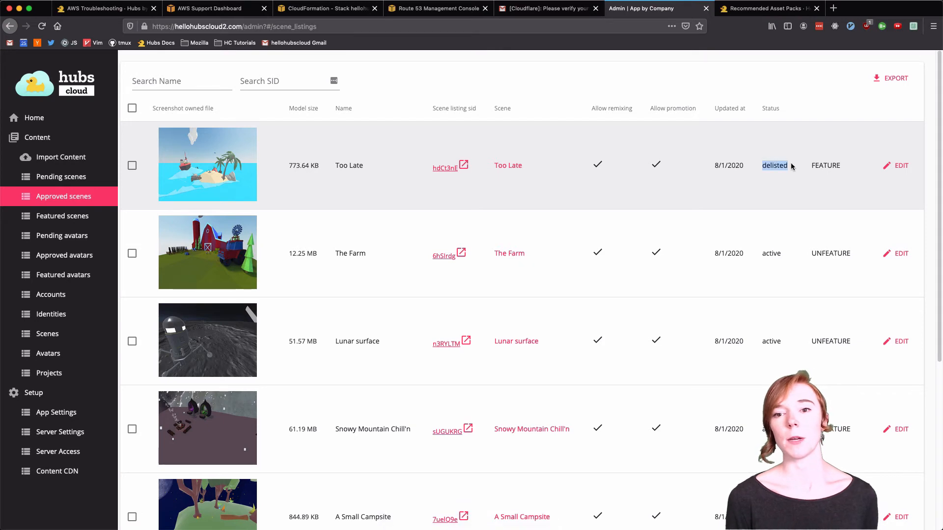
left_click(774, 166)
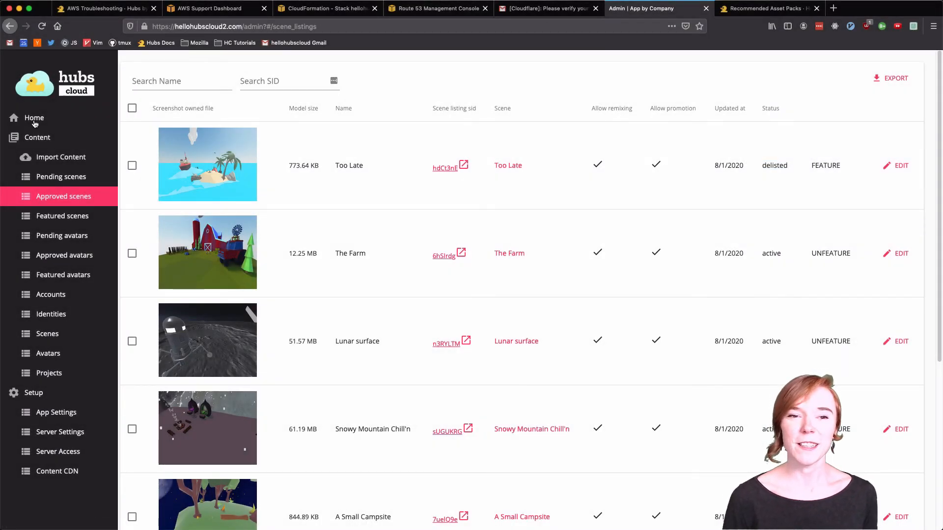
- Return to the Hubs Cloud Admin home overview from the scene listings
left_click(34, 118)
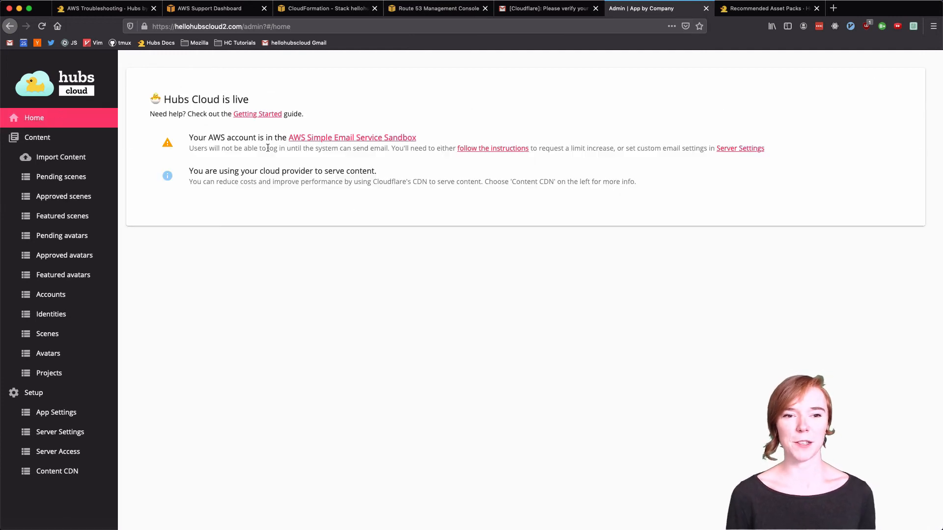
mouse_move(388, 174)
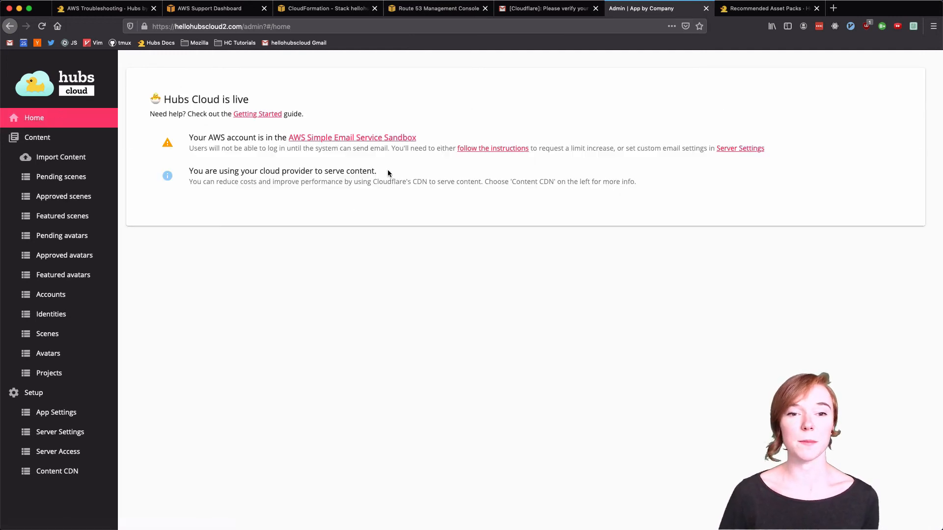
mouse_move(441, 263)
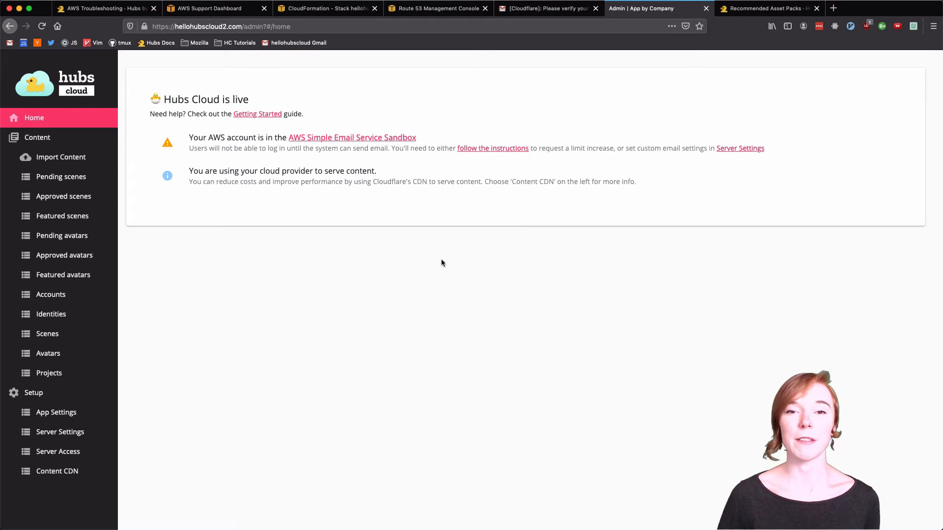
mouse_move(450, 277)
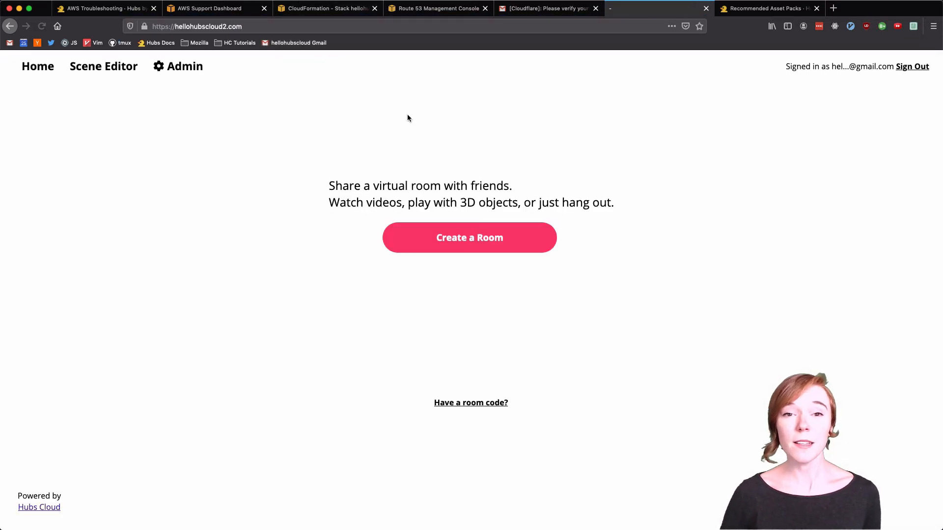
mouse_move(500, 248)
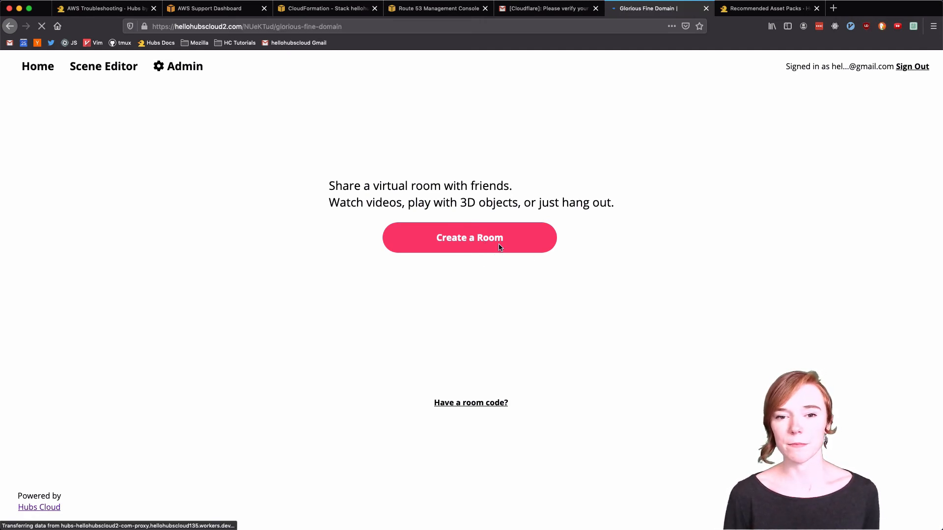
- Create the Marvelous Good Venture room, choose the purple bot avatar, and grant mic access
left_click(469, 237)
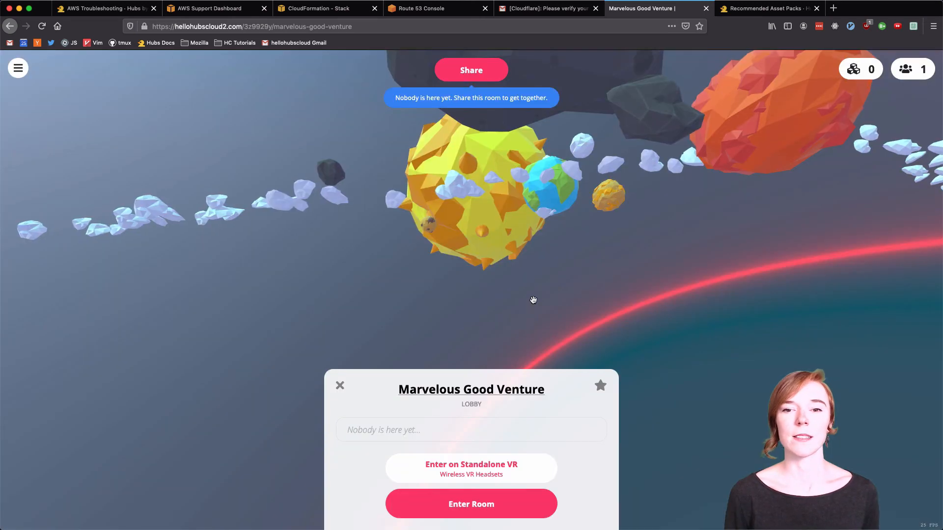
left_click(471, 504)
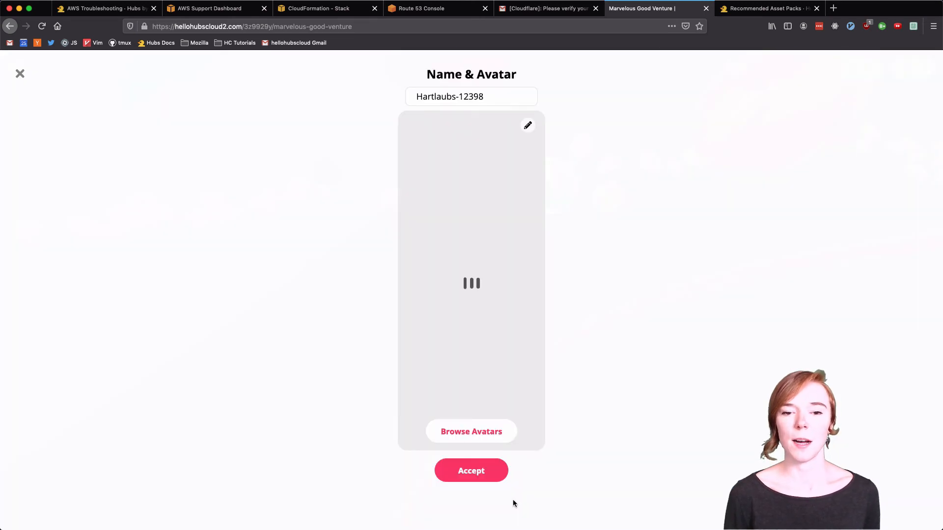
left_click(471, 431)
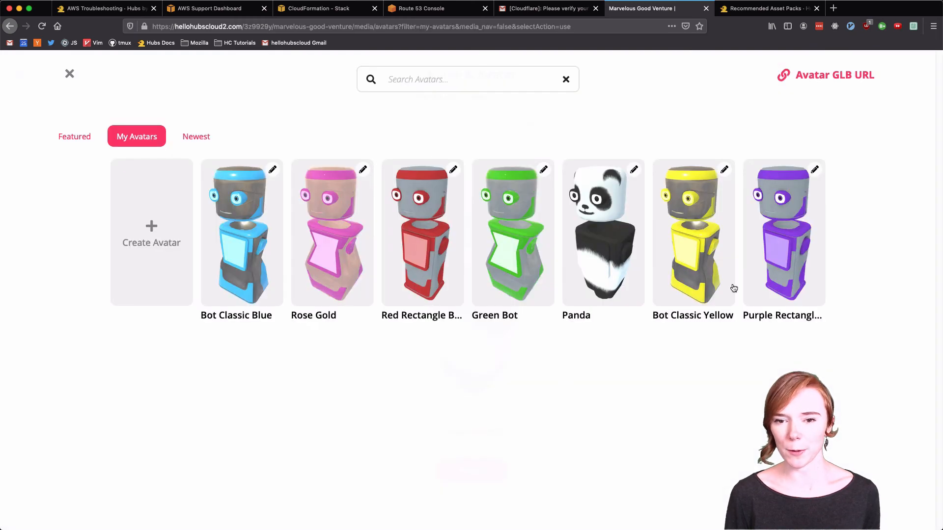
left_click(783, 233)
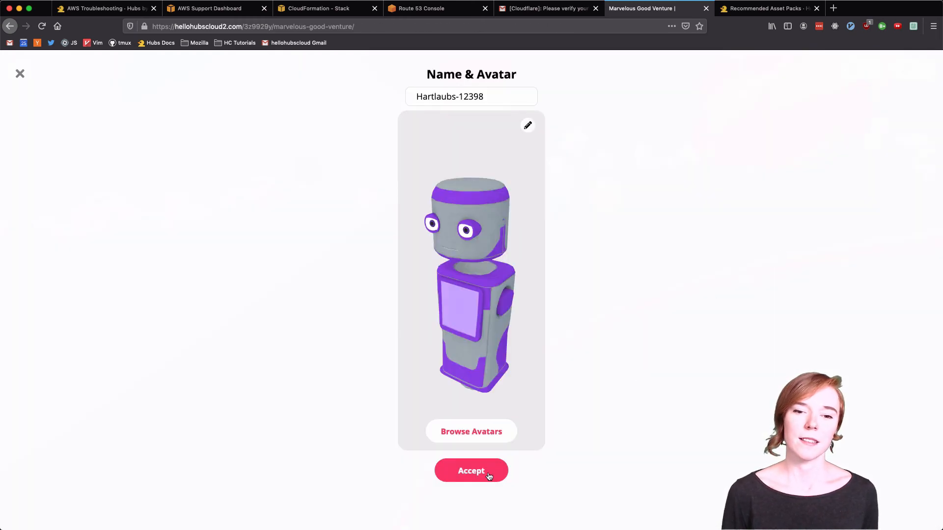
left_click(470, 471)
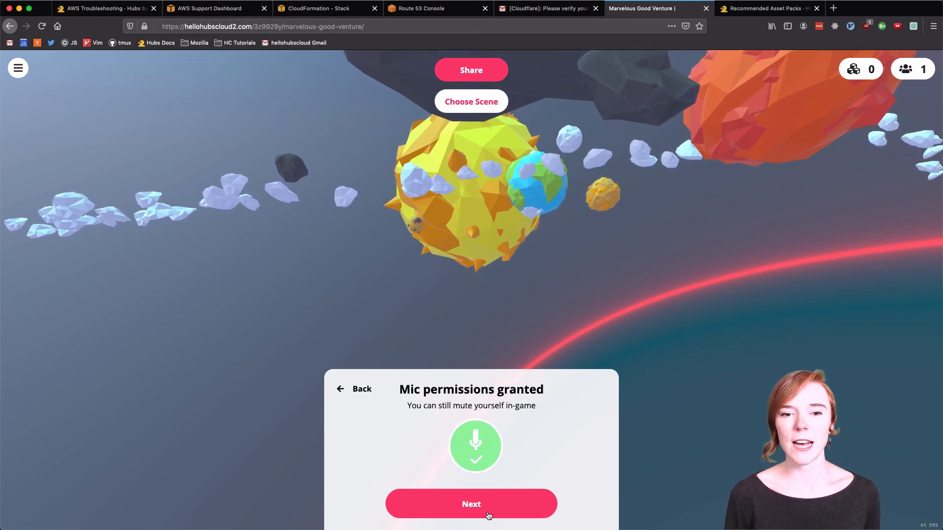
left_click(471, 503)
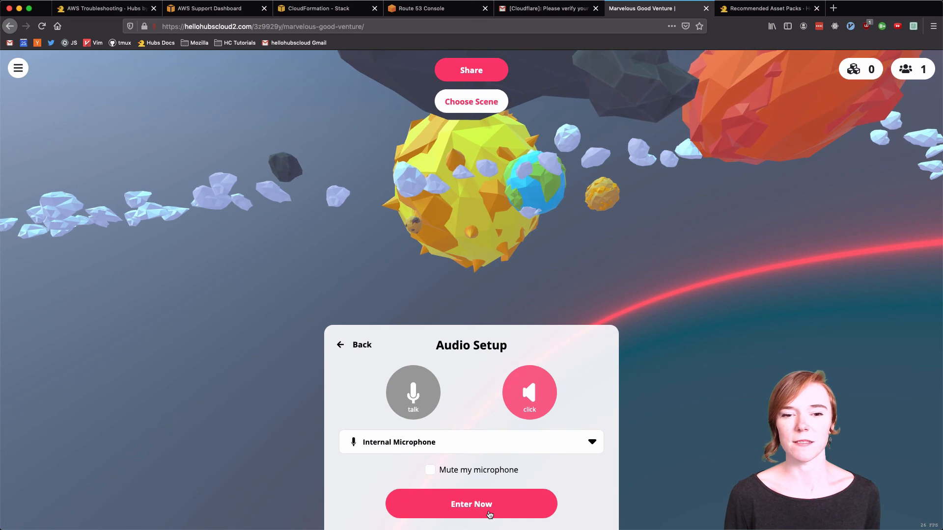
- Enter the room and spawn 'Congrats we did it!' as floating text
left_click(471, 503)
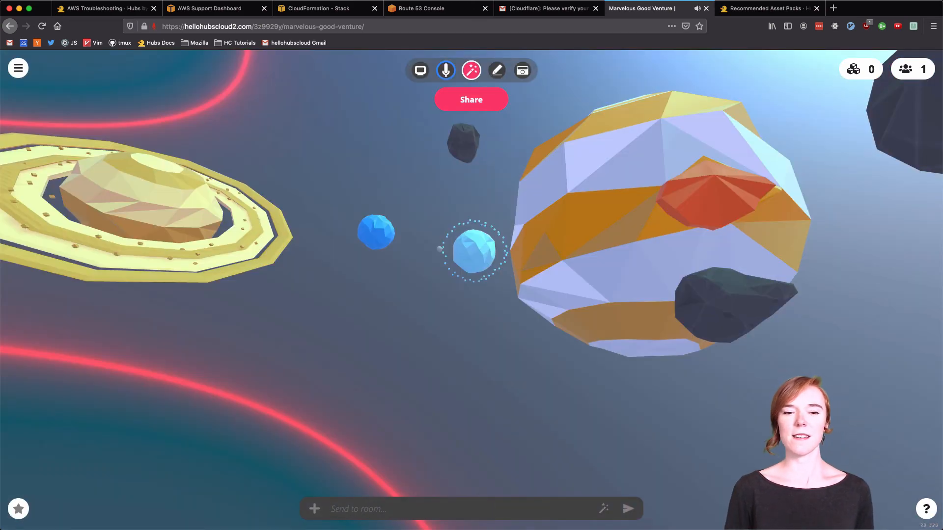
type("Congrats we")
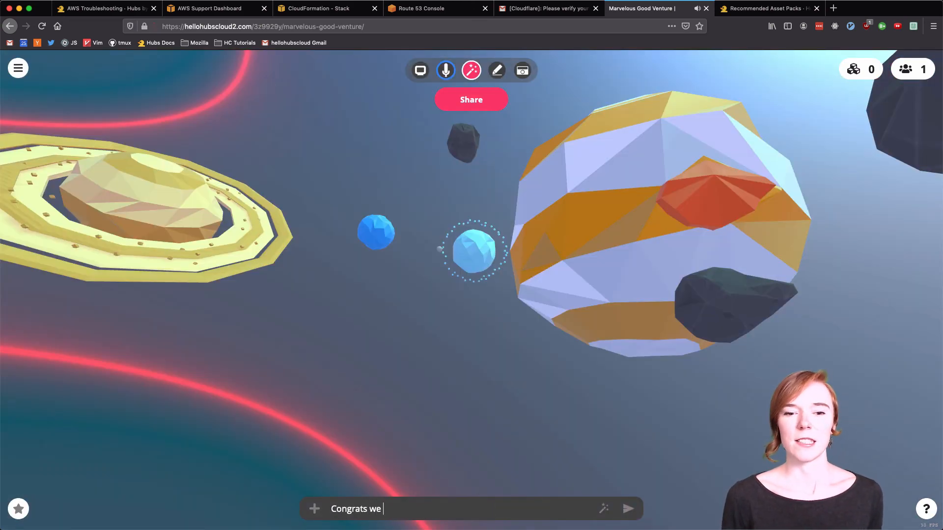
left_click(605, 509)
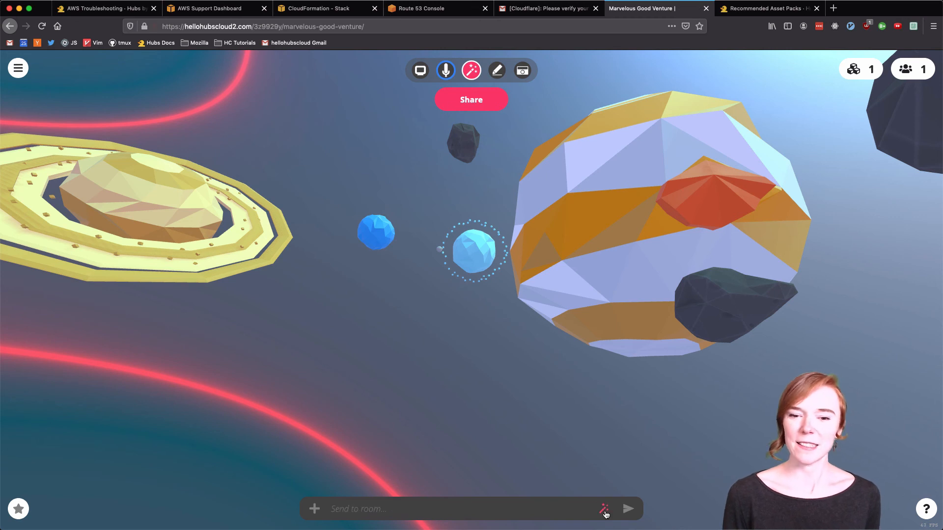
- Spawn 'Hello Hubs Cloud!!!' as floating text and bring up emoji reactions
left_click(605, 509)
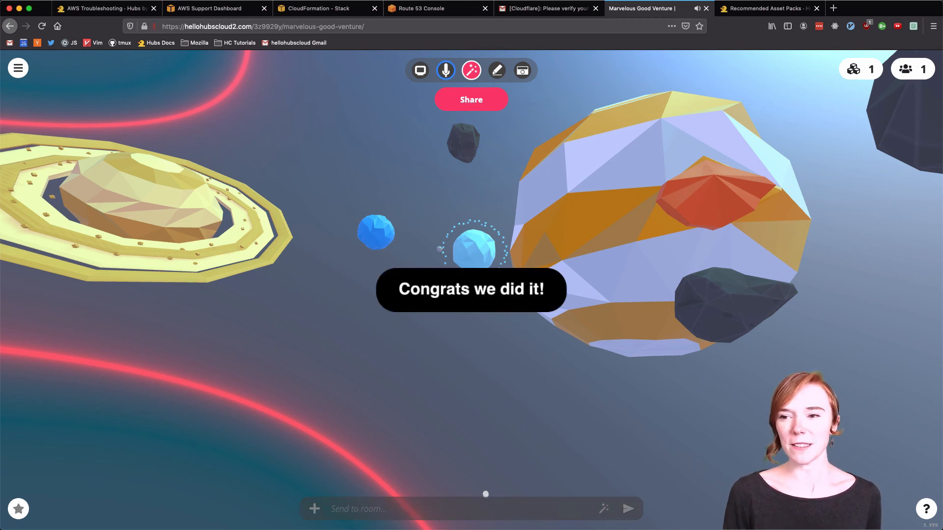
type("Hello")
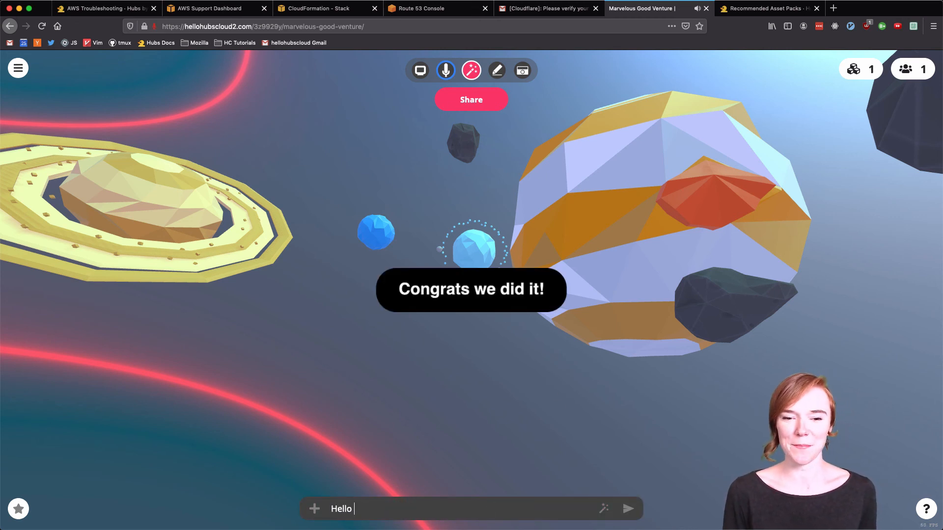
type("Hubs Cloud")
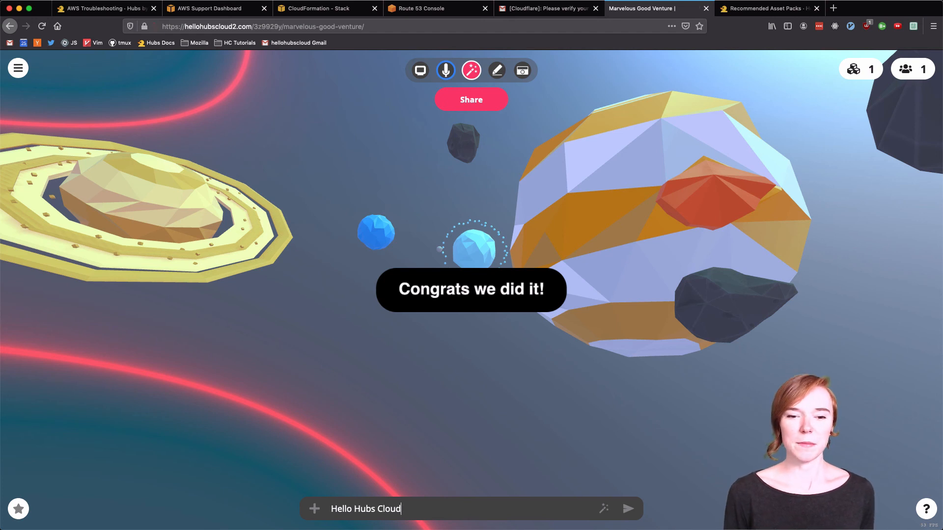
type("!!!")
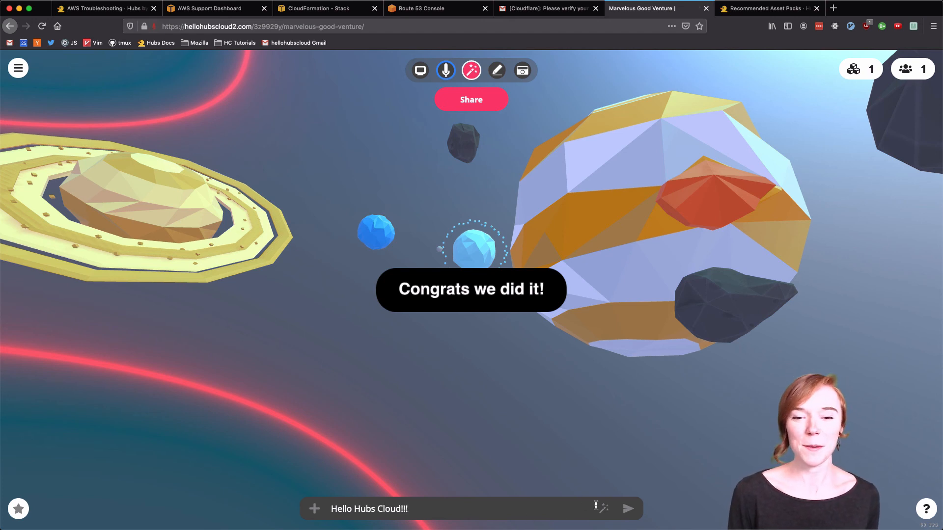
left_click(627, 508)
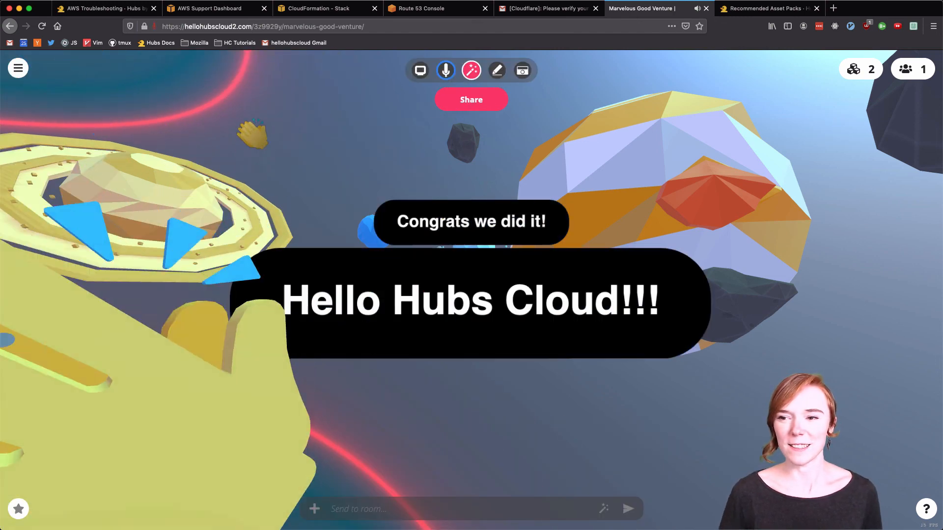
left_click(471, 70)
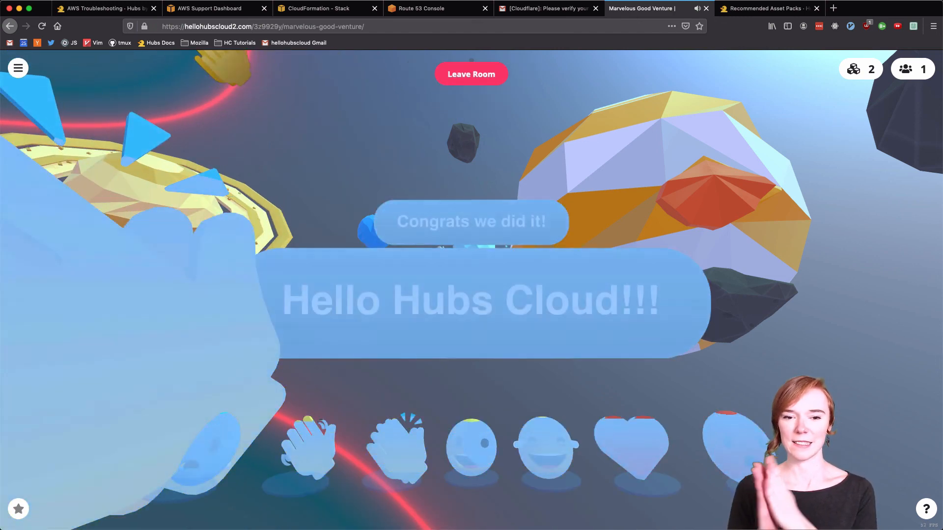